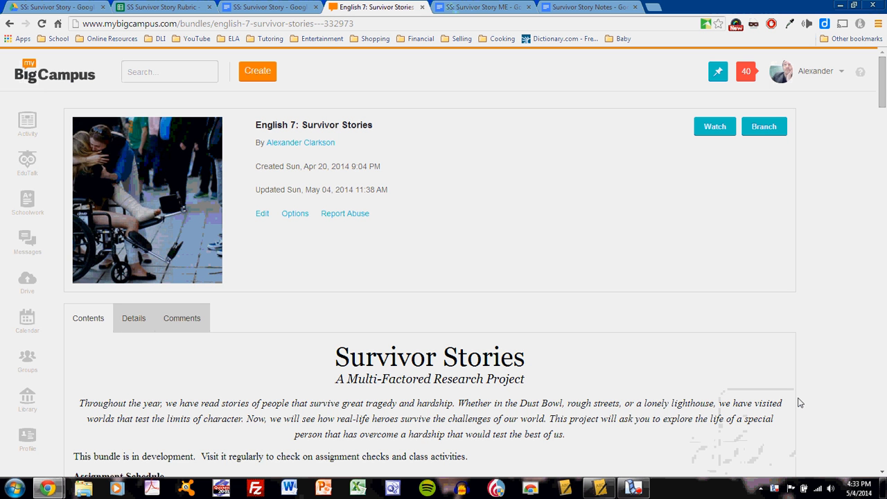
Scroll the Survivor Stories bundle to the 'How much research must I find?' list and Step Three
{"action": "scroll", "scroll_direction": "down", "scroll_amount": 3}
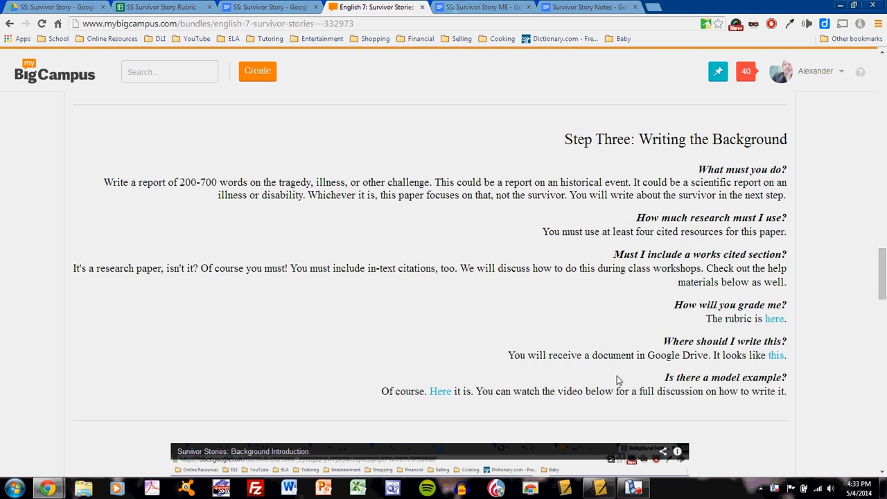
{"action": "scroll", "scroll_direction": "down", "scroll_amount": 3}
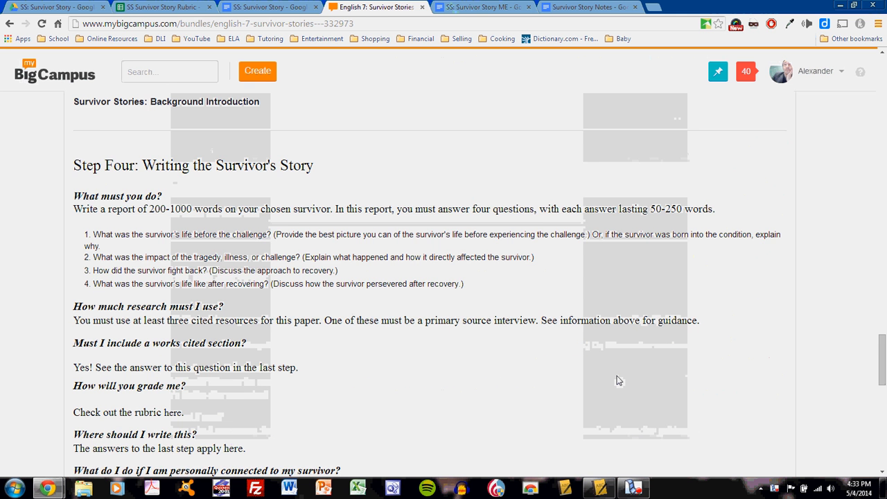
{"action": "scroll", "scroll_direction": "down", "scroll_amount": 3}
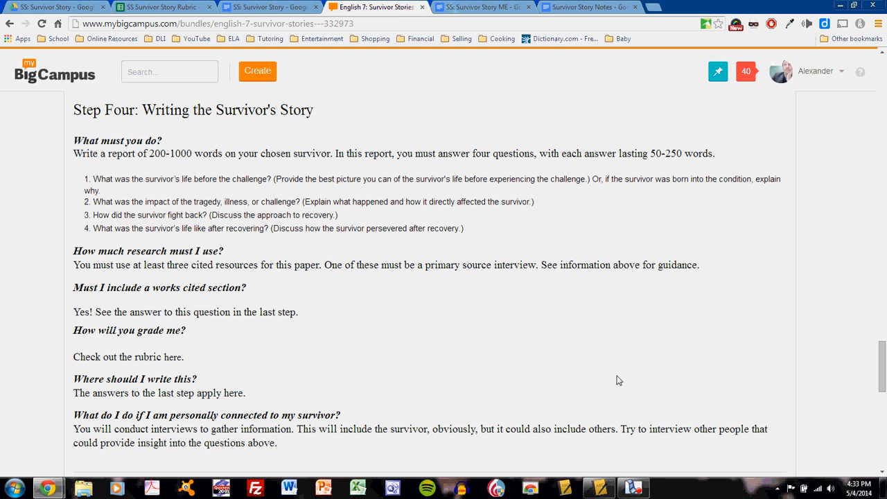
{"action": "mouse_move", "coordinate": [623, 374]}
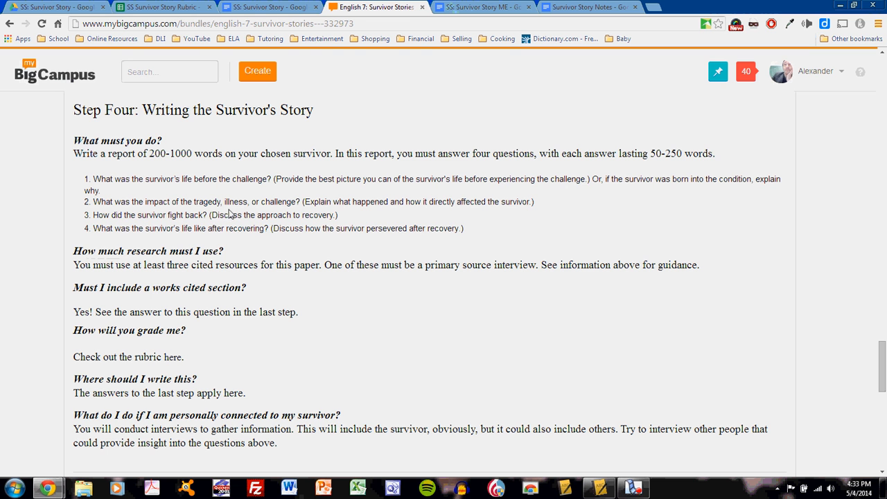
{"action": "mouse_move", "coordinate": [191, 221]}
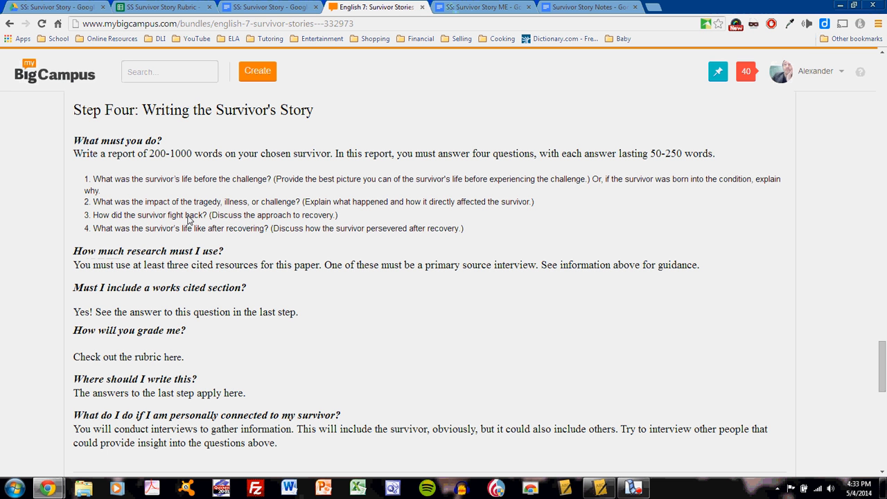
{"action": "mouse_move", "coordinate": [187, 238]}
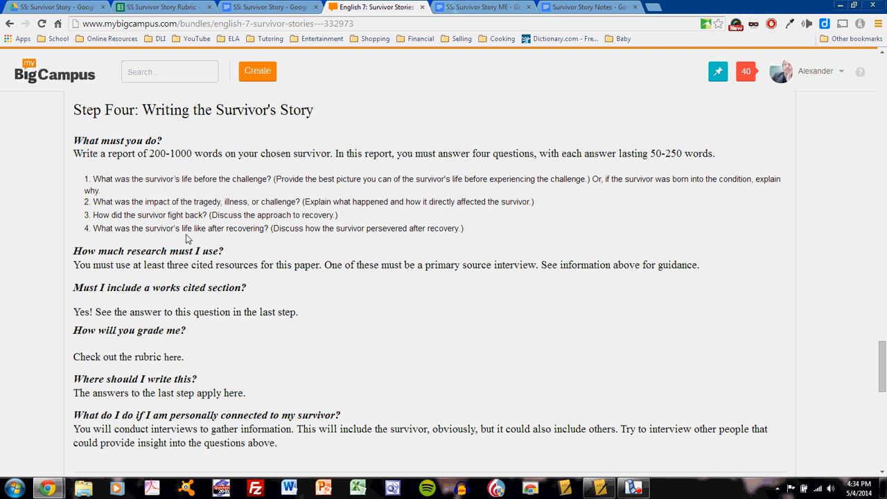
{"action": "mouse_move", "coordinate": [200, 272]}
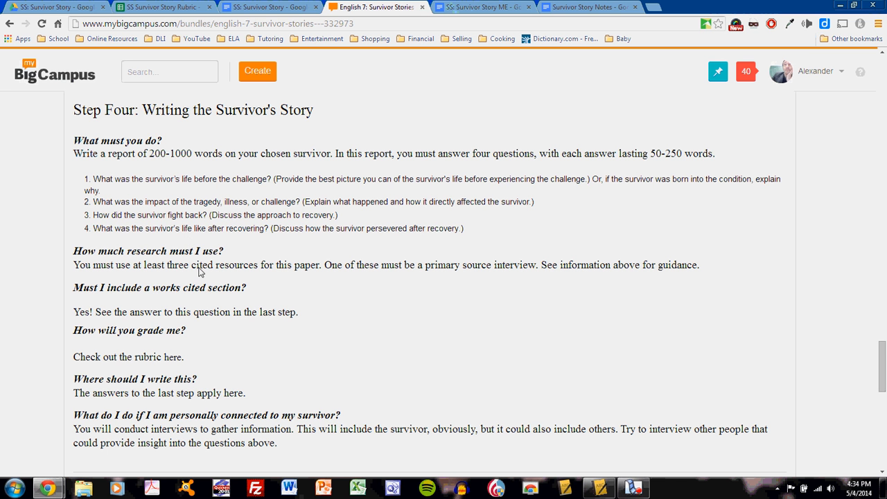
{"action": "mouse_move", "coordinate": [188, 274]}
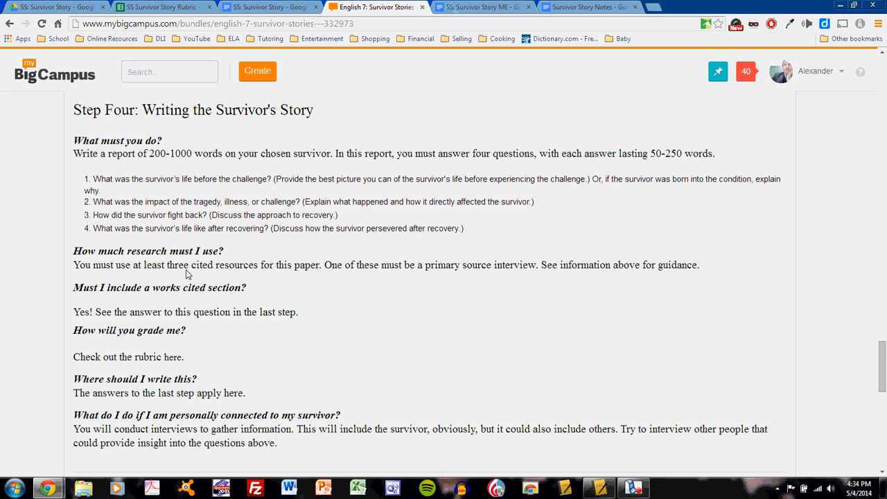
{"action": "mouse_move", "coordinate": [355, 275]}
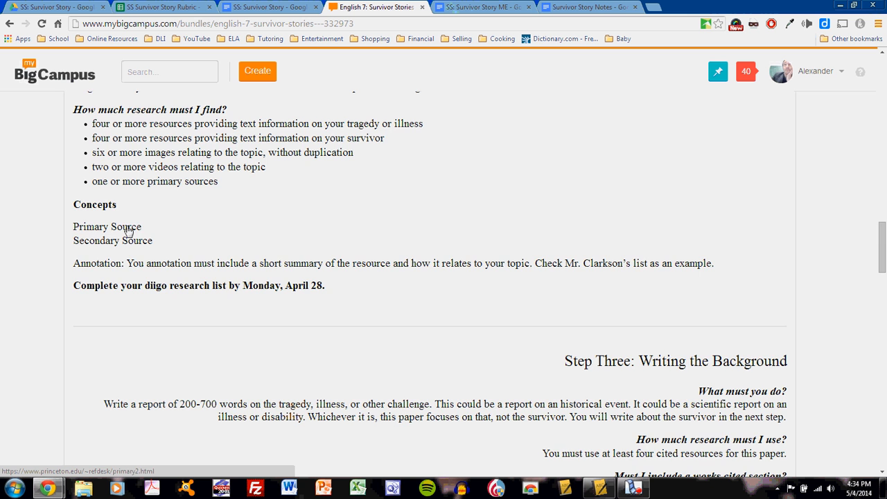
Scroll past Step Four and MLA Research Citation to the Marc Fucarile Model Example section
{"action": "scroll", "scroll_direction": "down", "scroll_amount": 3}
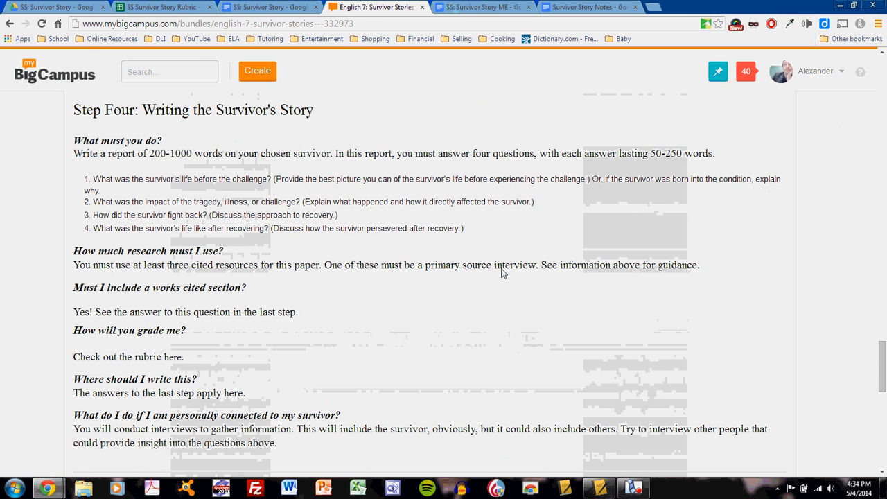
{"action": "mouse_move", "coordinate": [506, 287]}
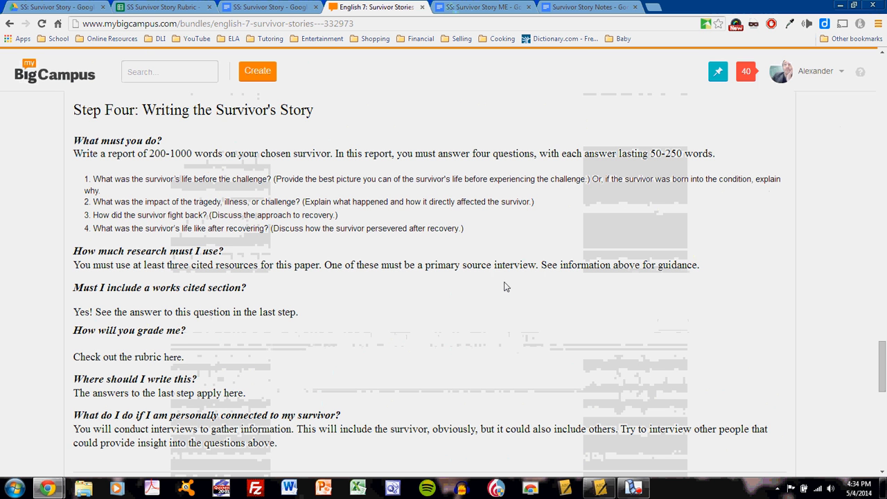
{"action": "mouse_move", "coordinate": [318, 311]}
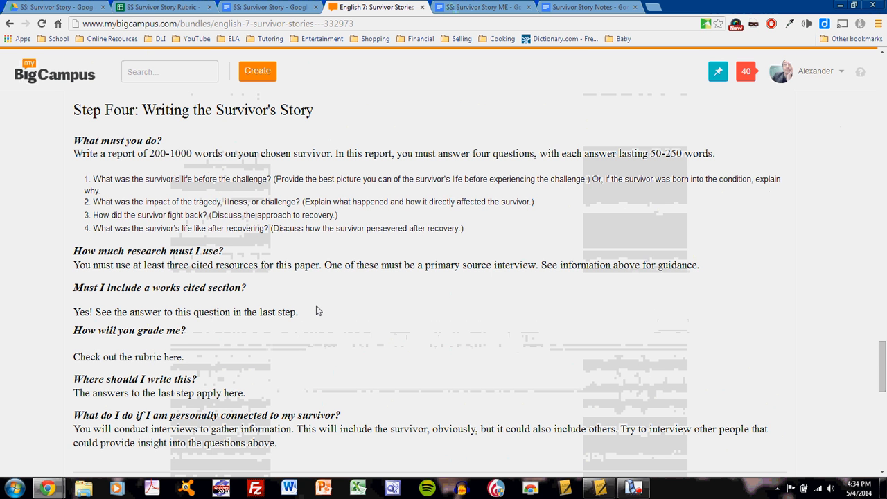
{"action": "scroll", "scroll_direction": "down", "scroll_amount": 3}
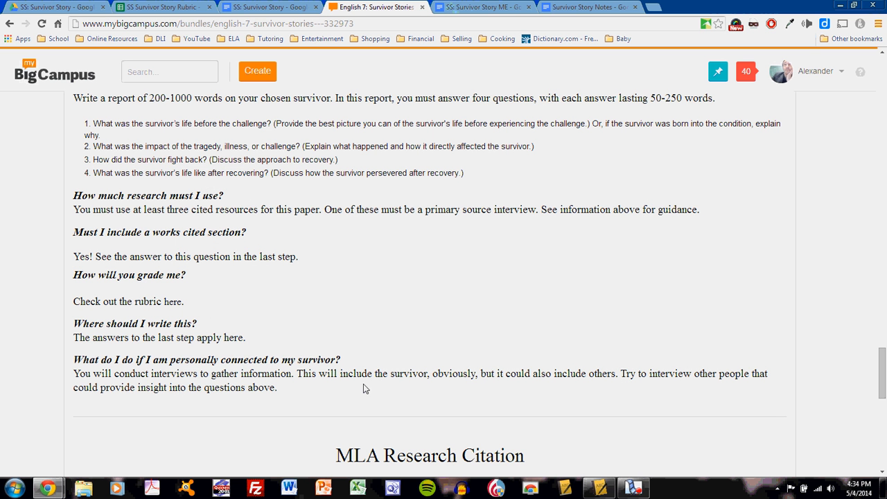
{"action": "mouse_move", "coordinate": [352, 385]}
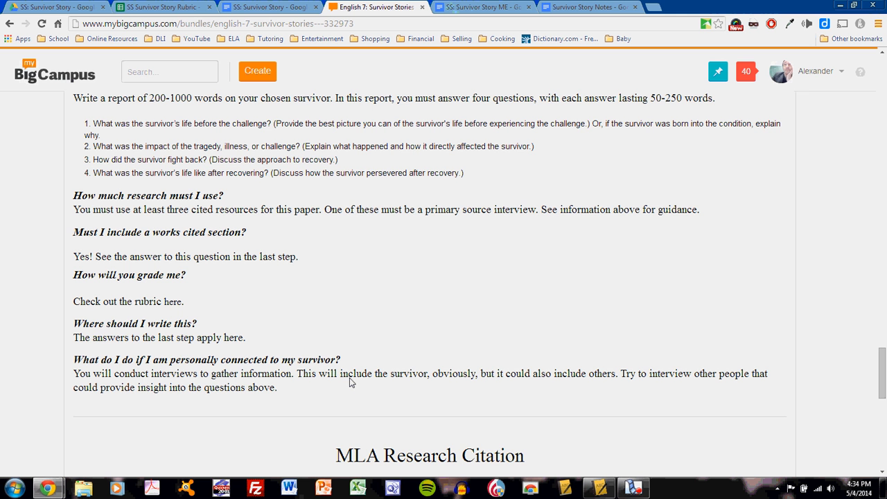
{"action": "mouse_move", "coordinate": [401, 371]}
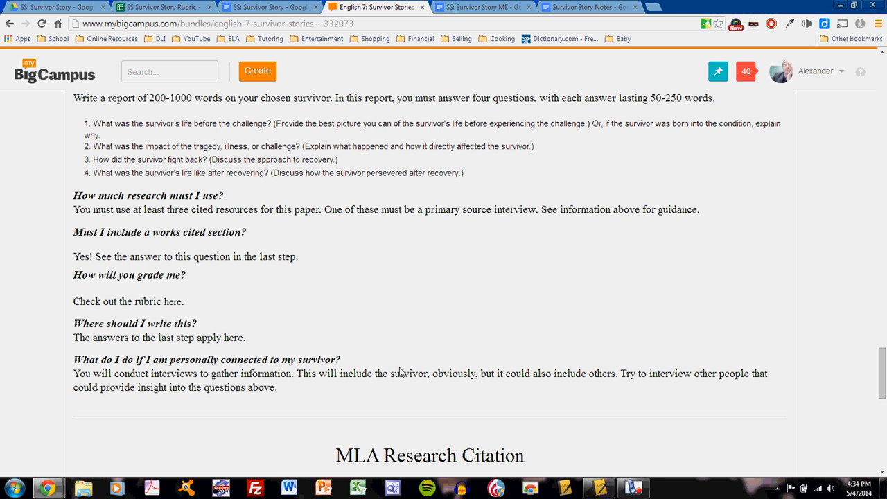
{"action": "scroll", "scroll_direction": "down", "scroll_amount": 3}
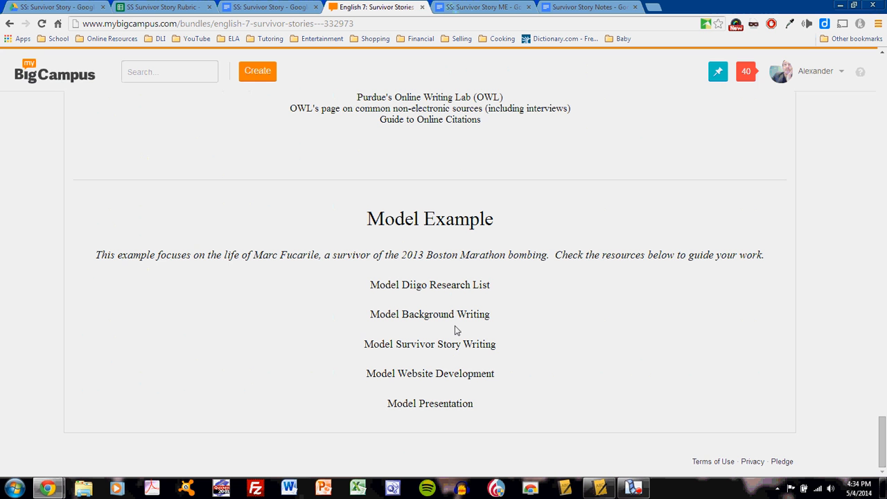
{"action": "mouse_move", "coordinate": [453, 344]}
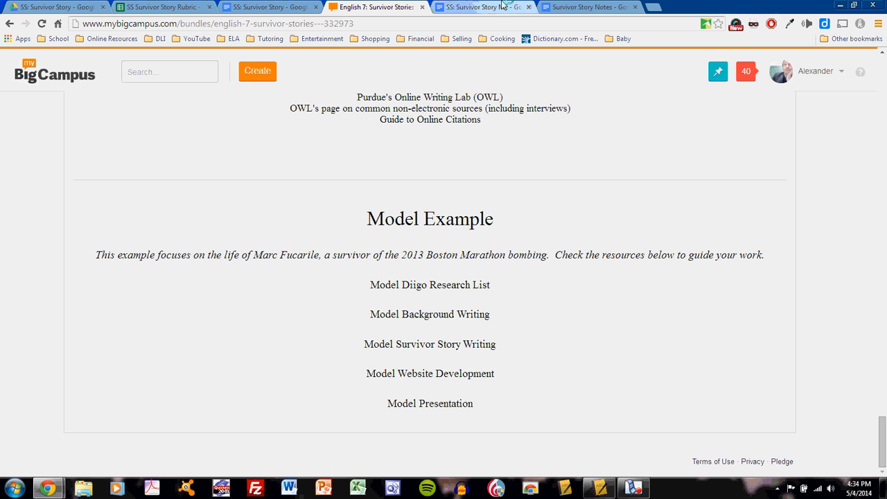
Open the blank 'SS: Survivor Story' template and review it to Works Cited and the rubric note
{"action": "left_click", "coordinate": [478, 7]}
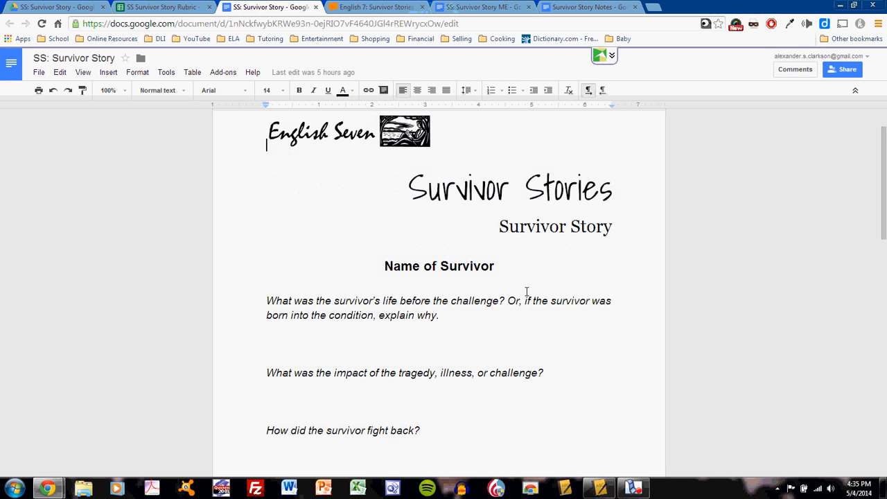
{"action": "scroll", "scroll_direction": "down", "scroll_amount": 3}
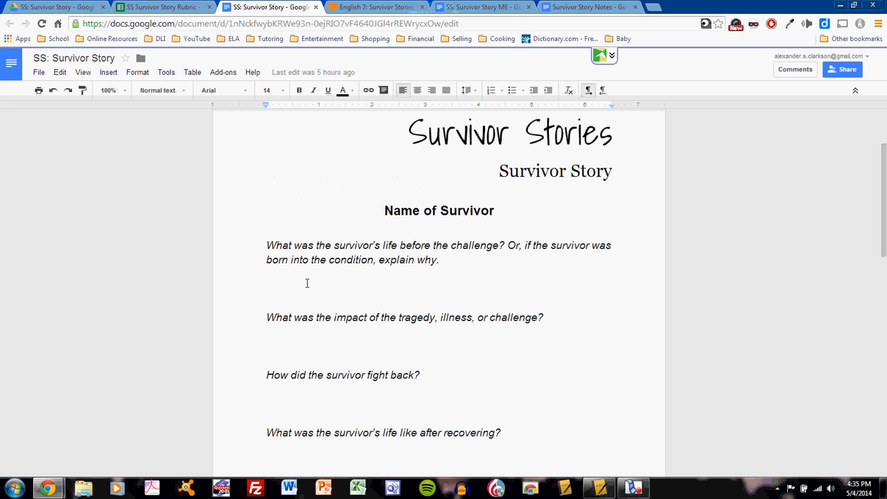
{"action": "left_click", "coordinate": [313, 90]}
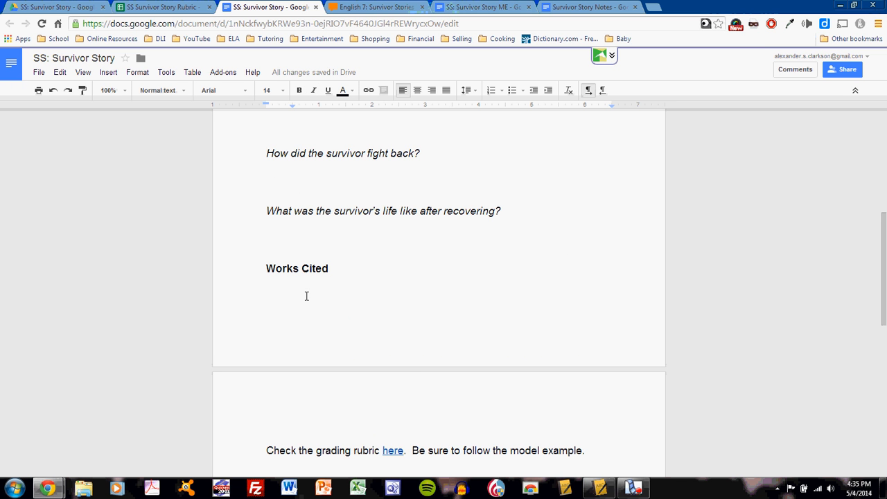
{"action": "mouse_move", "coordinate": [409, 366]}
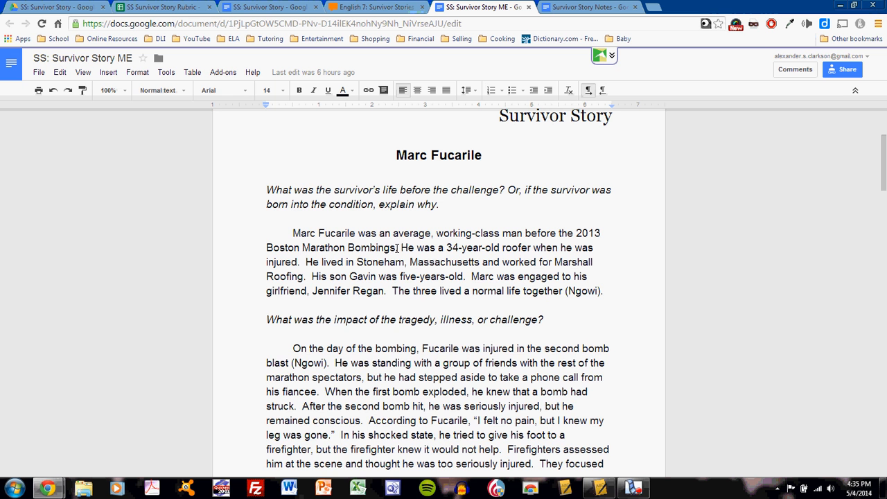
Read the Marc Fucarile model essay through its four answers to the Works Cited entries
{"action": "scroll", "scroll_direction": "down", "scroll_amount": 3}
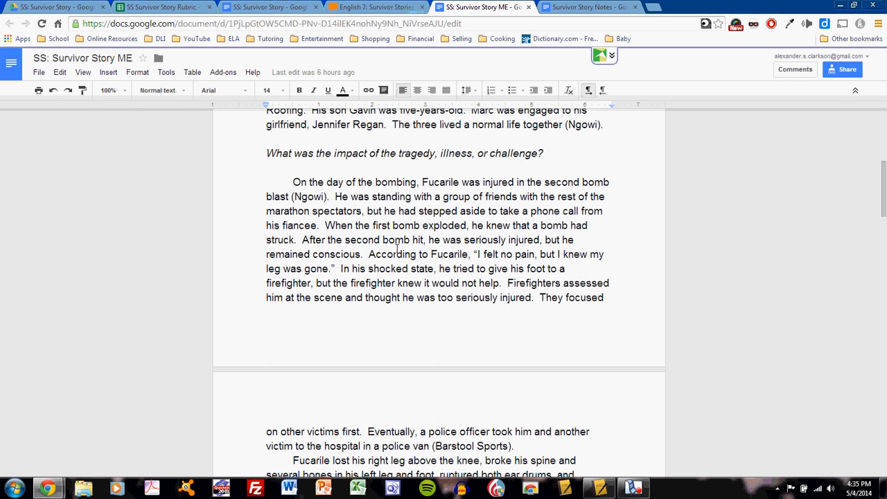
{"action": "scroll", "scroll_direction": "down", "scroll_amount": 3}
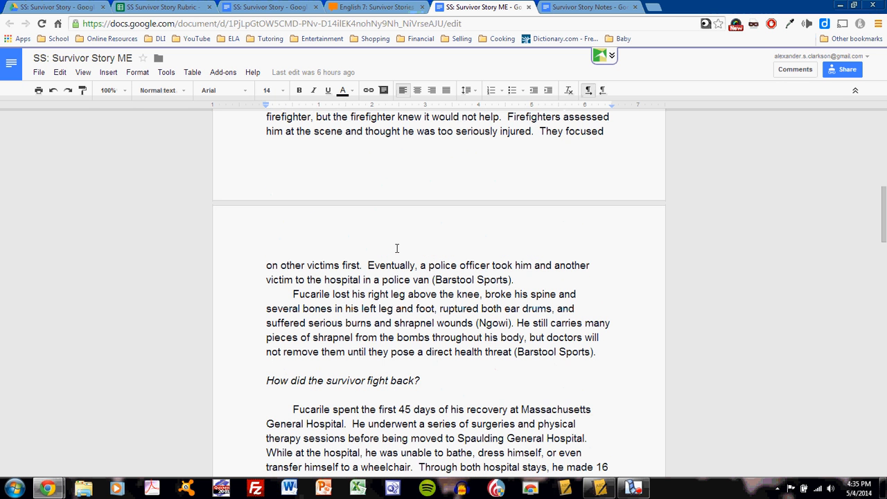
{"action": "scroll", "scroll_direction": "down", "scroll_amount": 3}
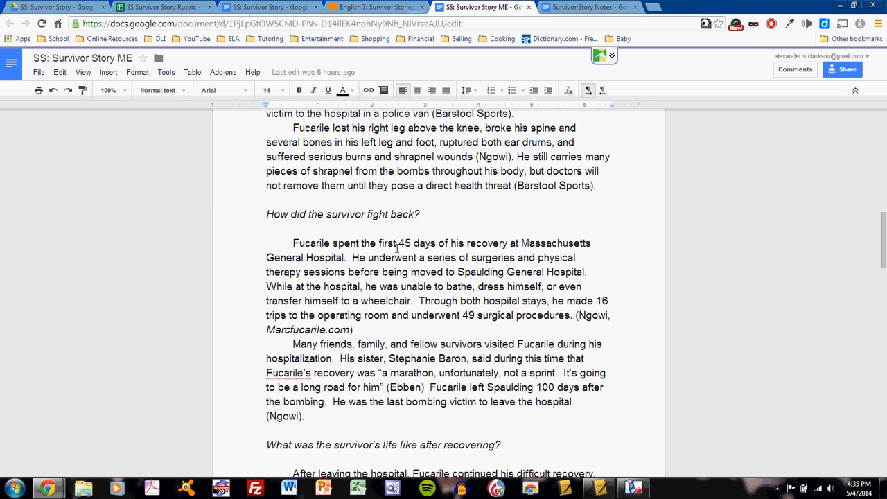
{"action": "scroll", "scroll_direction": "down", "scroll_amount": 3}
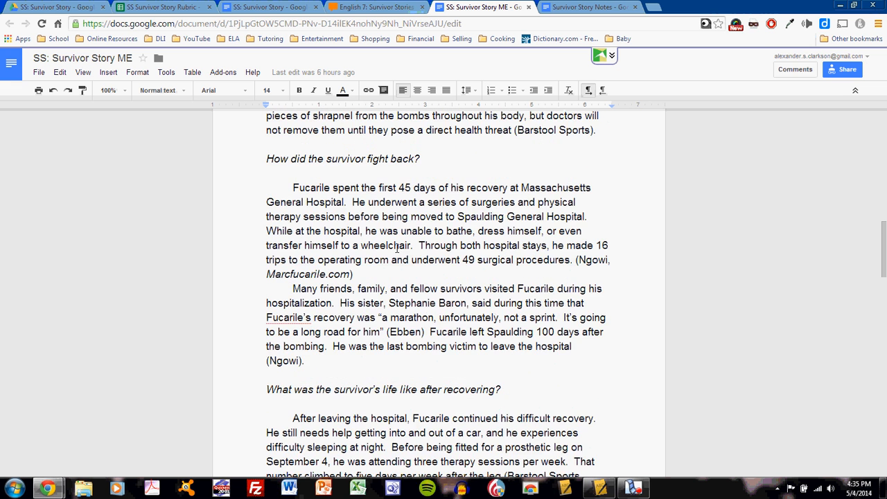
{"action": "scroll", "scroll_direction": "down", "scroll_amount": 3}
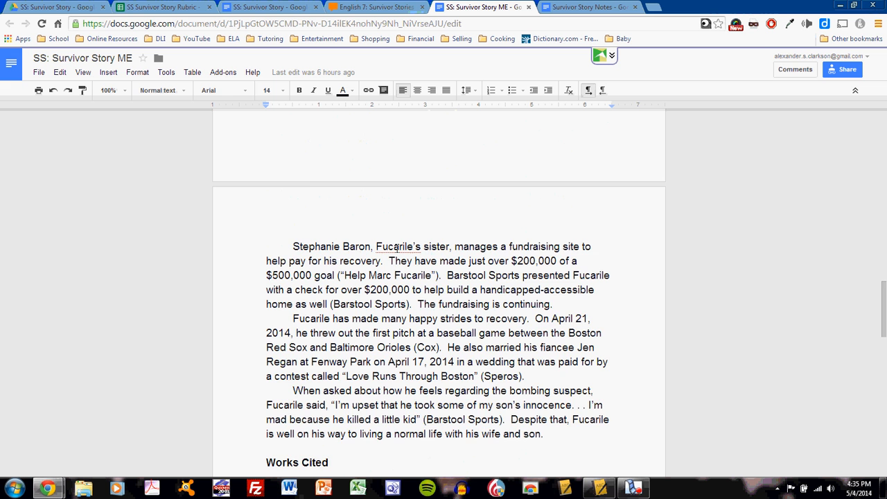
{"action": "scroll", "scroll_direction": "down", "scroll_amount": 3}
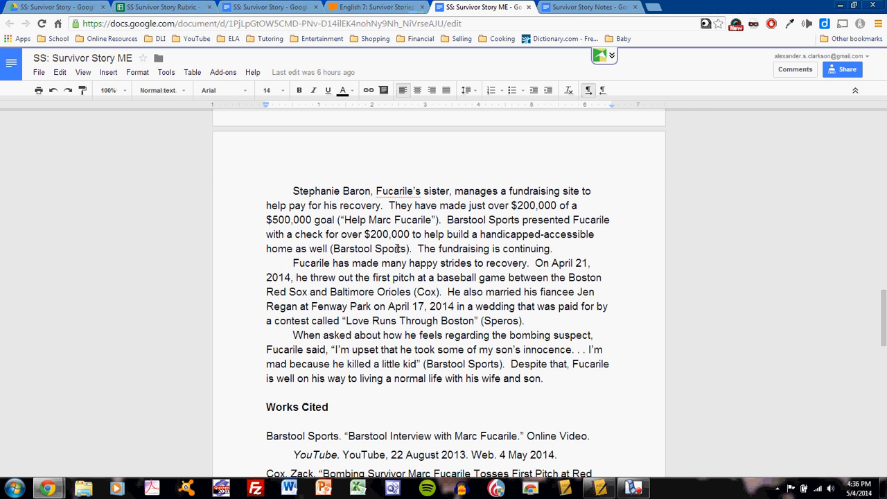
{"action": "mouse_move", "coordinate": [718, 30]}
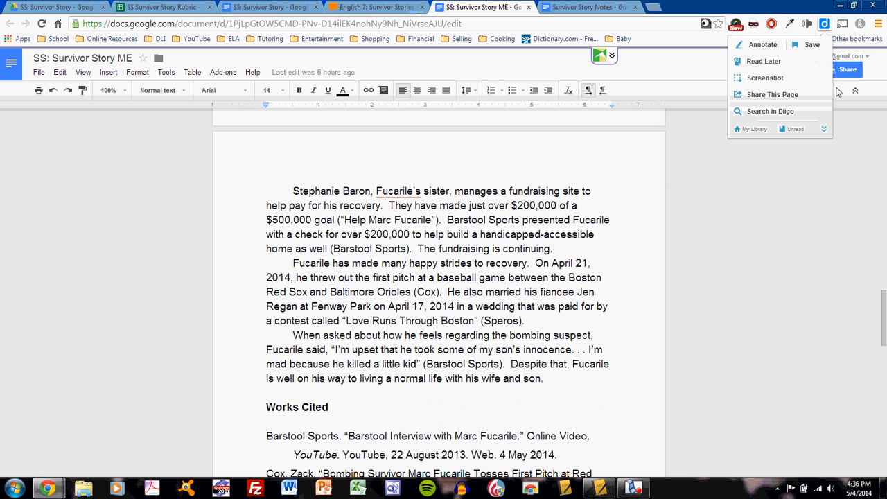
Open the Diigo Clarkson Survivor Project Research list and filter it to the 'survivor' tag
{"action": "left_click", "coordinate": [754, 129]}
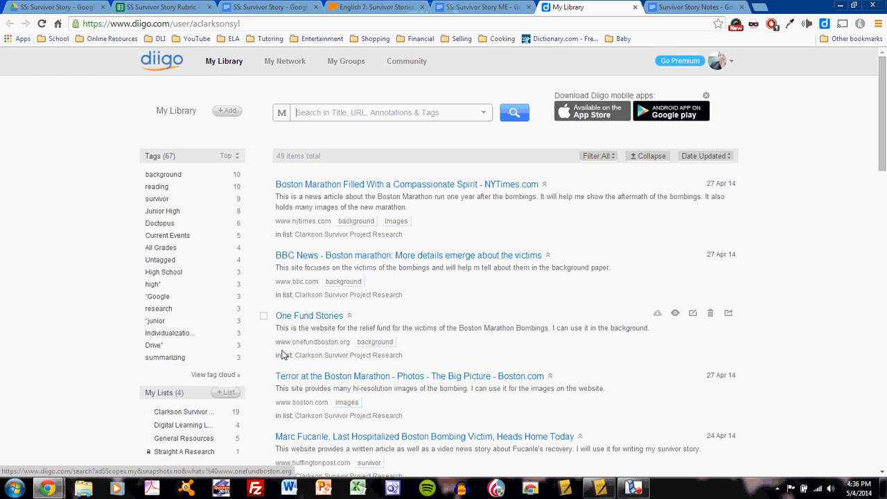
{"action": "scroll", "scroll_direction": "down", "scroll_amount": 3}
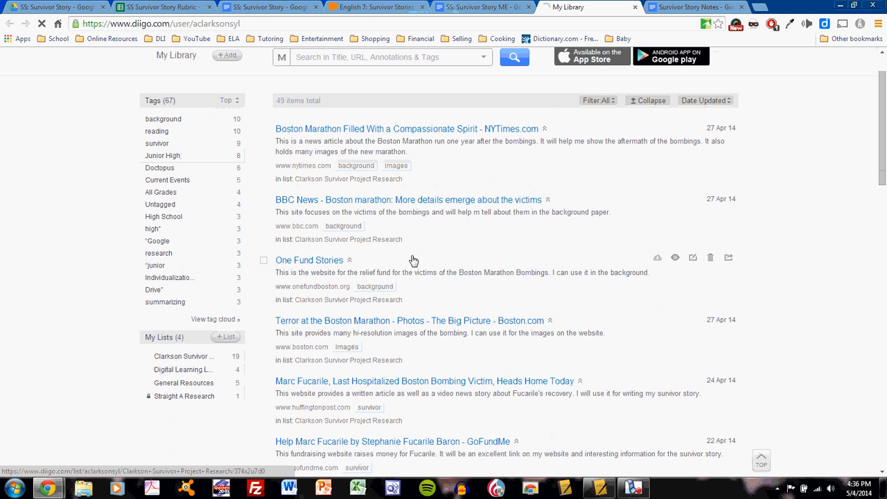
{"action": "left_click", "coordinate": [183, 354]}
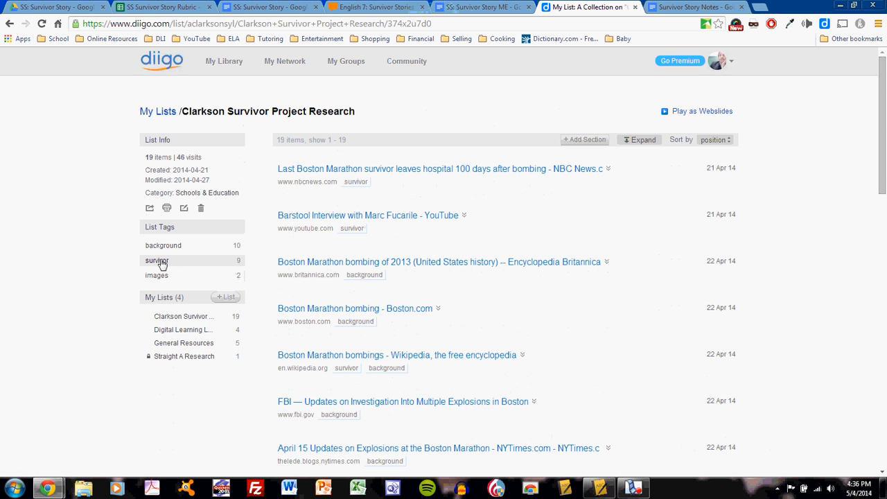
{"action": "left_click", "coordinate": [157, 260]}
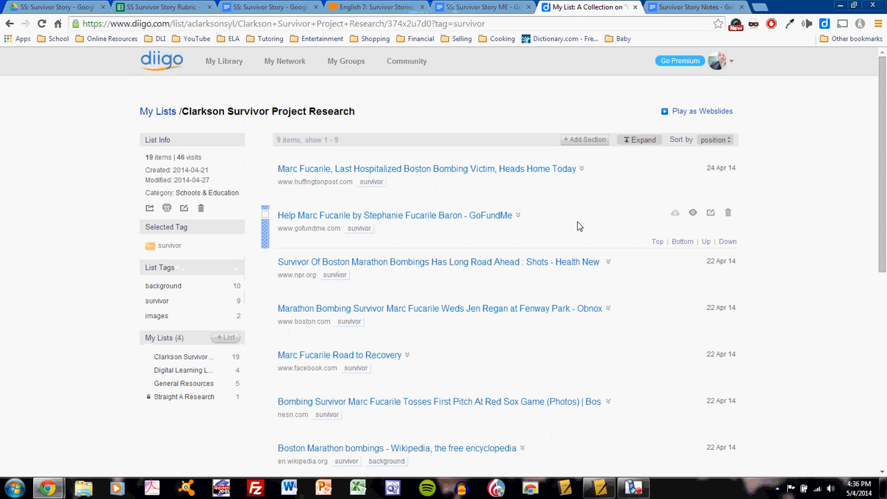
{"action": "scroll", "scroll_direction": "down", "scroll_amount": 3}
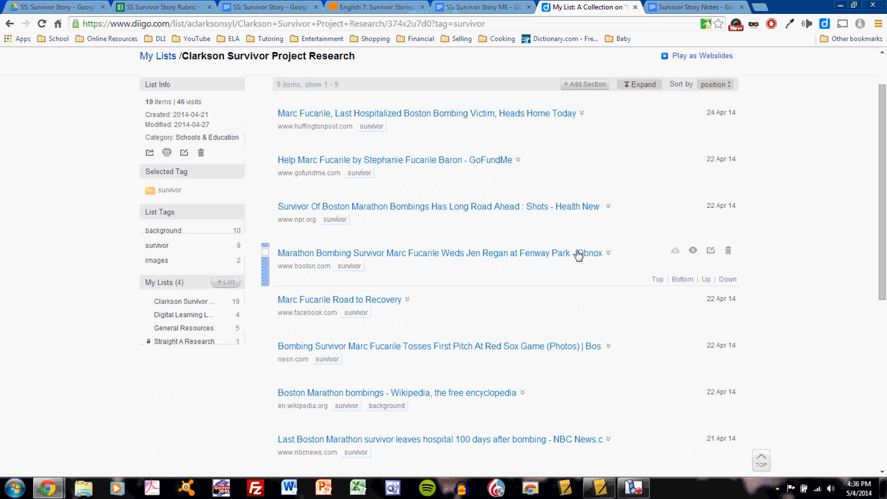
{"action": "mouse_move", "coordinate": [393, 308]}
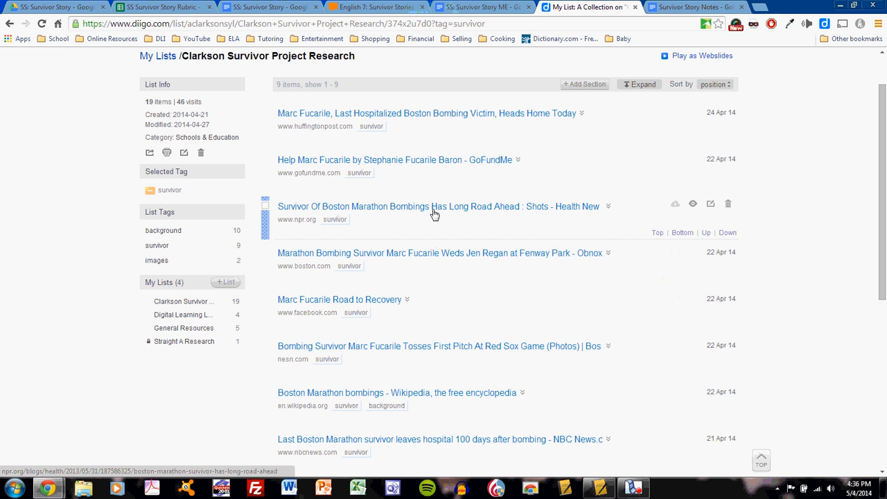
{"action": "mouse_move", "coordinate": [430, 177]}
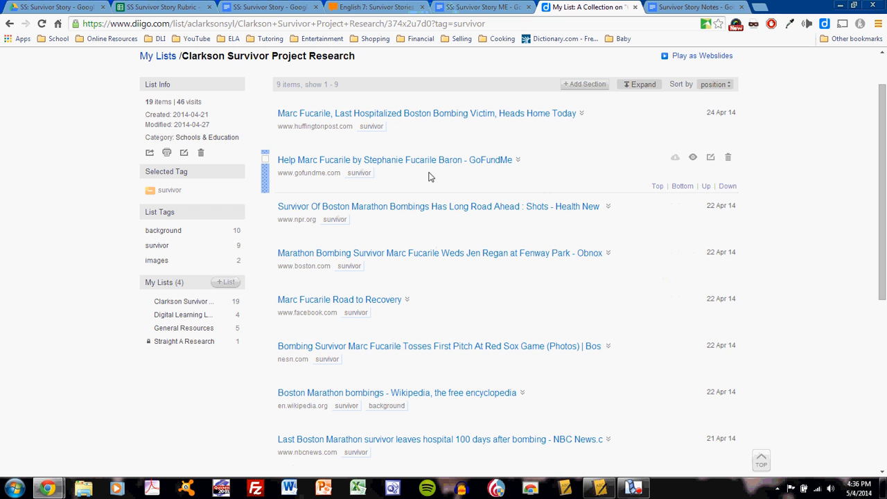
{"action": "mouse_move", "coordinate": [438, 160]}
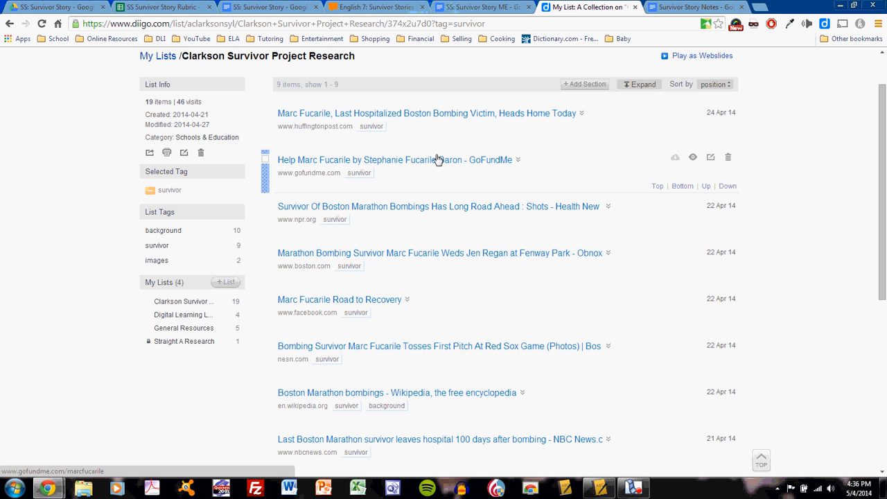
{"action": "mouse_move", "coordinate": [440, 158]}
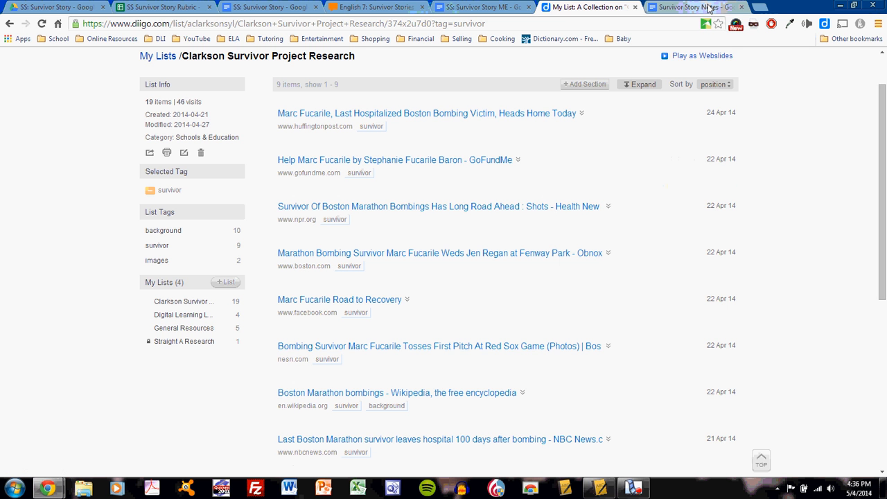
{"action": "left_click", "coordinate": [693, 7]}
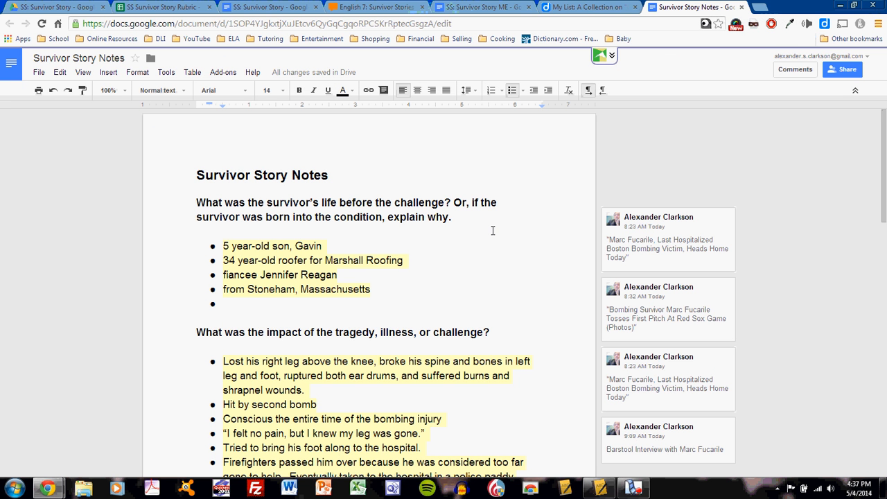
{"action": "mouse_move", "coordinate": [505, 215]}
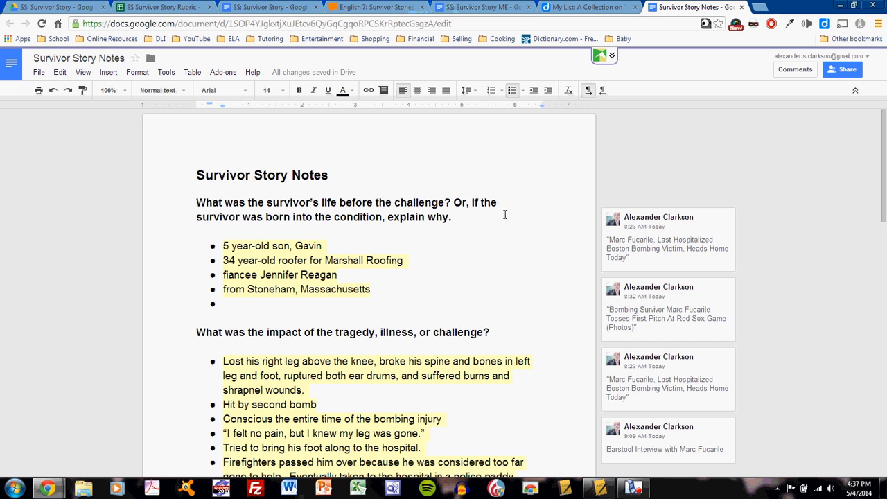
{"action": "mouse_move", "coordinate": [411, 274]}
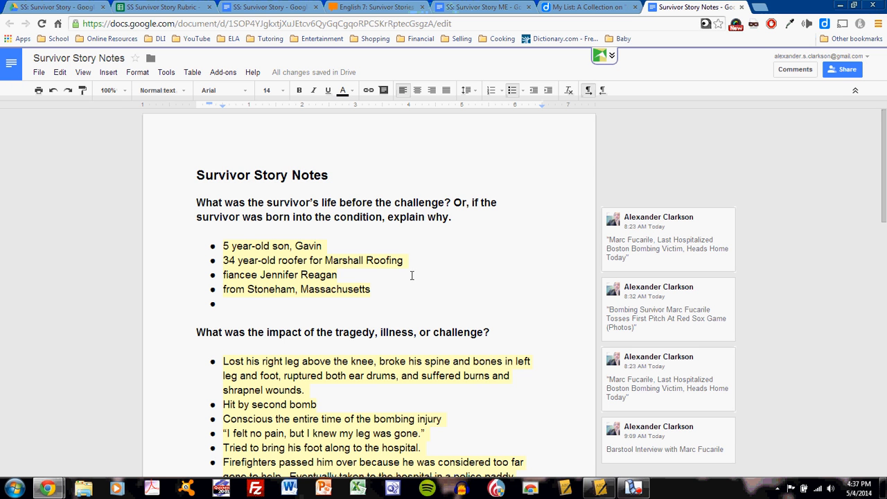
{"action": "mouse_move", "coordinate": [291, 272]}
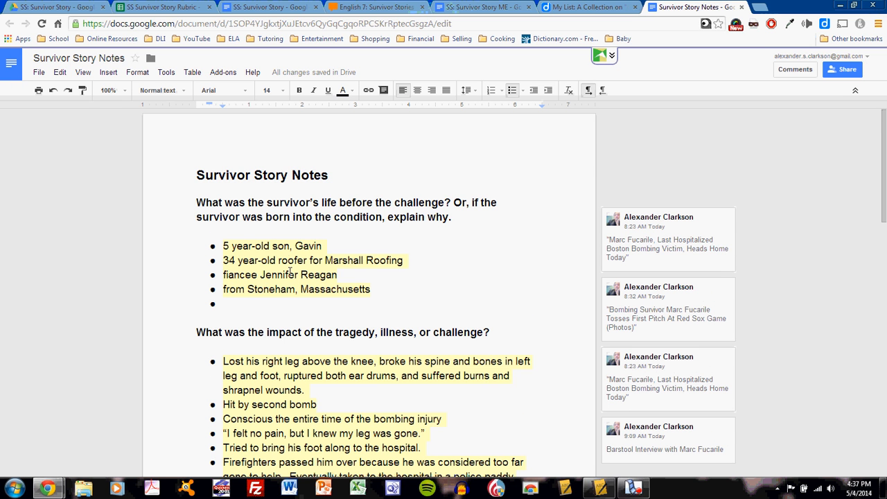
{"action": "scroll", "scroll_direction": "down", "scroll_amount": 3}
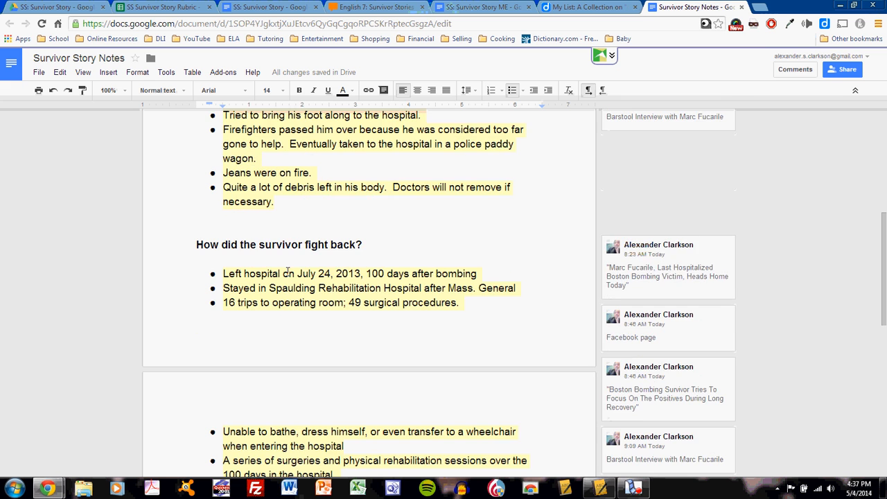
{"action": "scroll", "scroll_direction": "down", "scroll_amount": 3}
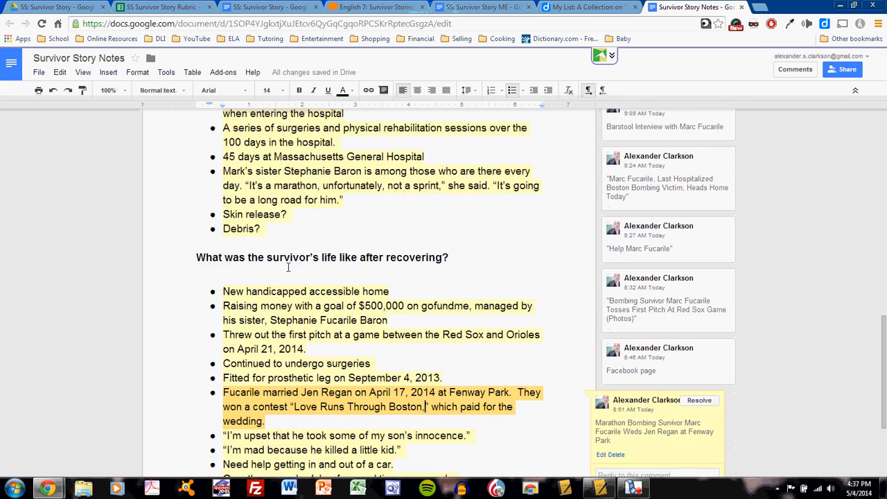
{"action": "scroll", "scroll_direction": "down", "scroll_amount": 3}
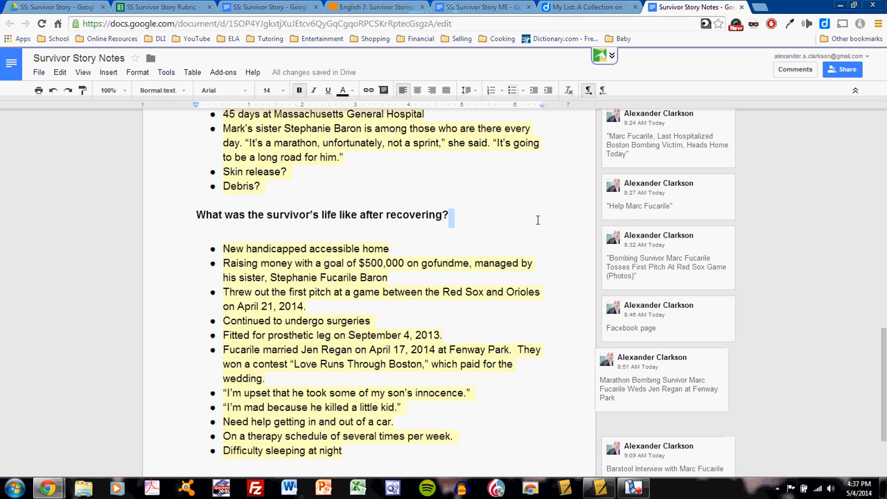
{"action": "left_click", "coordinate": [584, 7]}
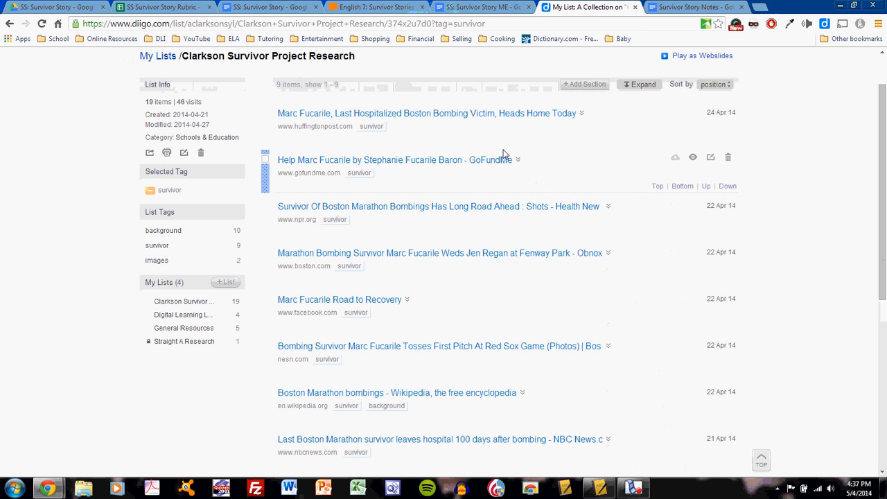
Open the Huffington Post article on Marc Fucarile leaving the hospital and read into it
{"action": "left_click", "coordinate": [428, 114]}
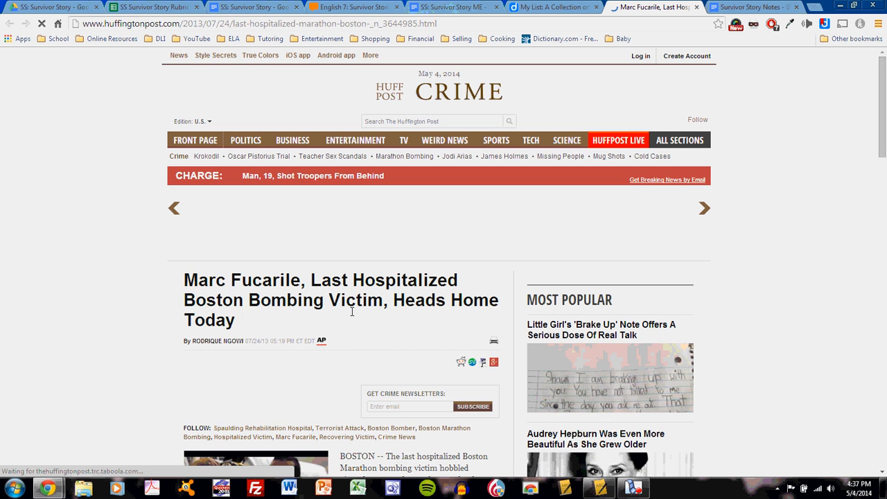
{"action": "scroll", "scroll_direction": "down", "scroll_amount": 3}
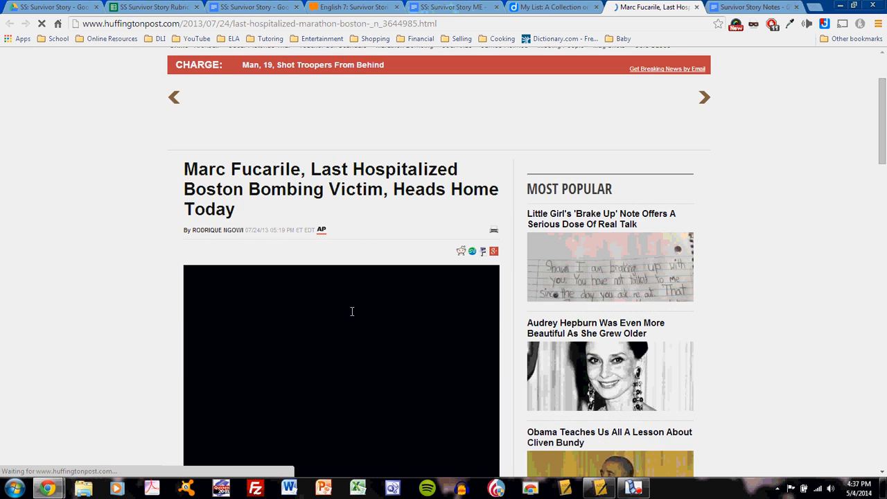
{"action": "scroll", "scroll_direction": "down", "scroll_amount": 3}
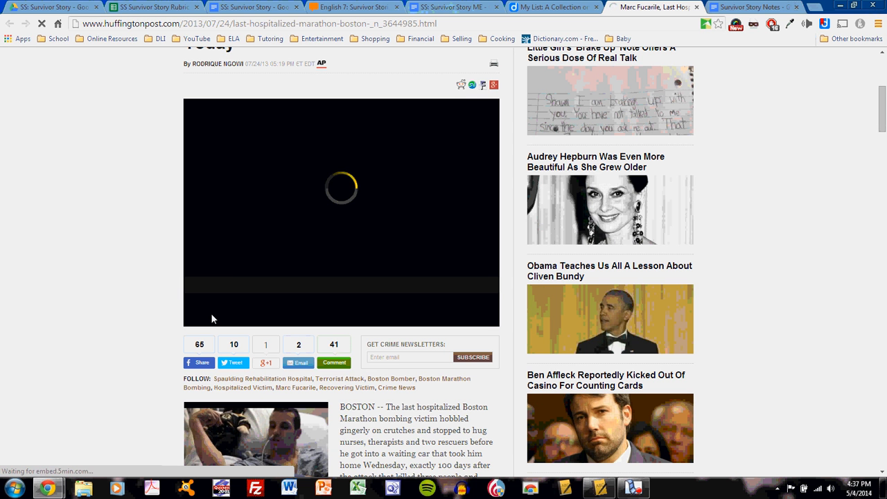
{"action": "mouse_move", "coordinate": [222, 308]}
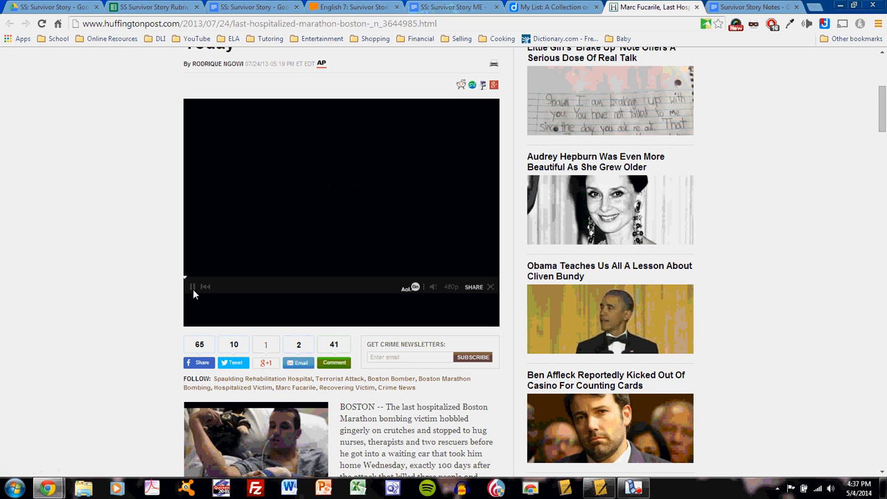
Play the article's news video, read further, then return to the Survivor Story Notes
{"action": "left_click", "coordinate": [194, 287]}
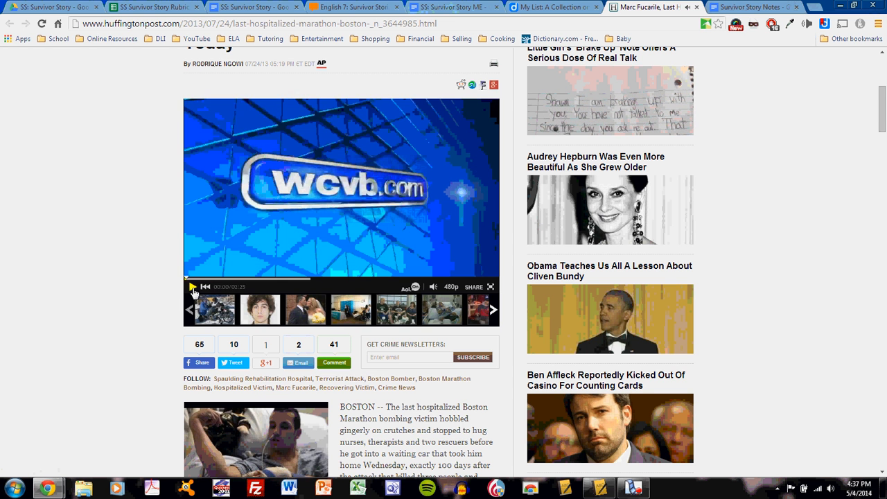
{"action": "scroll", "scroll_direction": "down", "scroll_amount": 3}
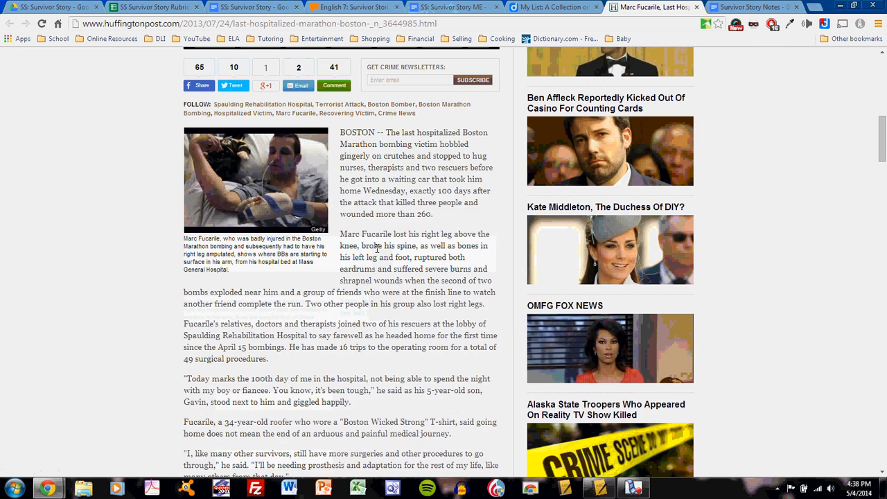
{"action": "scroll", "scroll_direction": "down", "scroll_amount": 3}
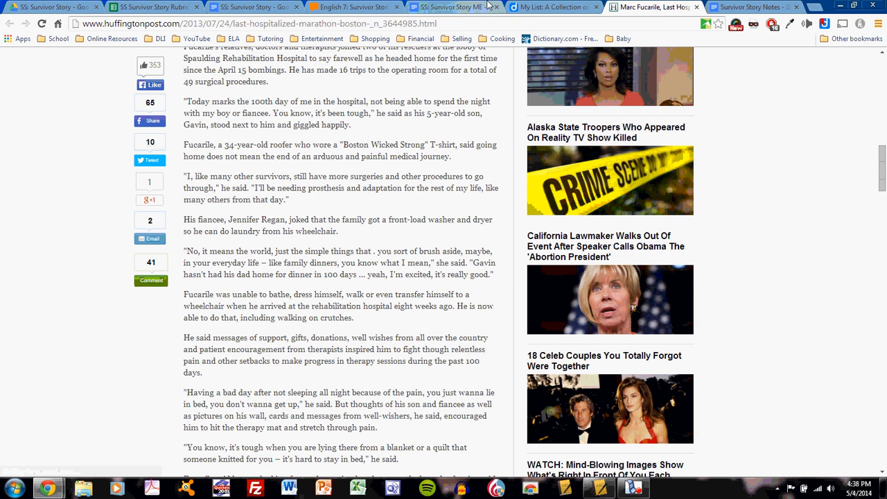
{"action": "left_click", "coordinate": [751, 7]}
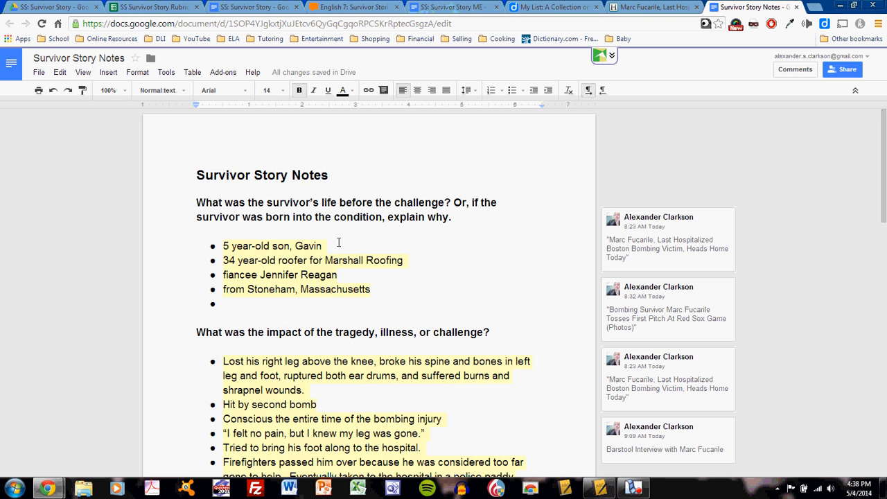
Read the notes to the life-after-recovery question and show the source comment for the new home note
{"action": "scroll", "scroll_direction": "down", "scroll_amount": 3}
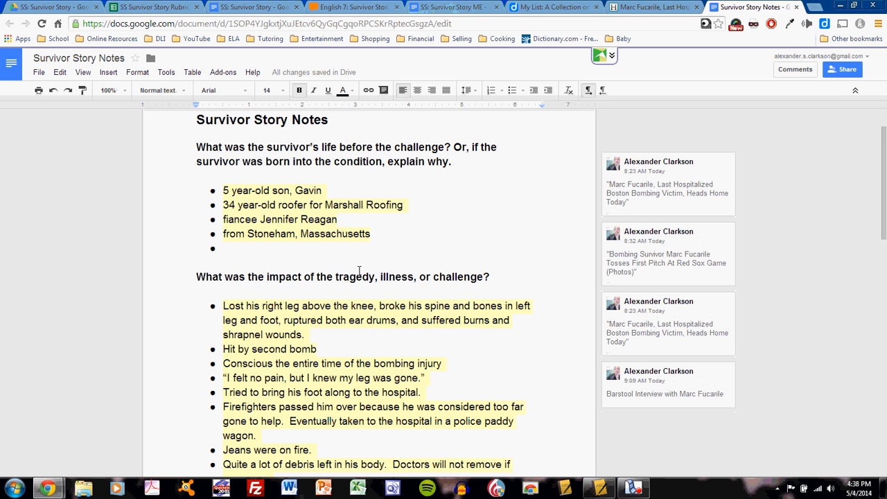
{"action": "scroll", "scroll_direction": "down", "scroll_amount": 3}
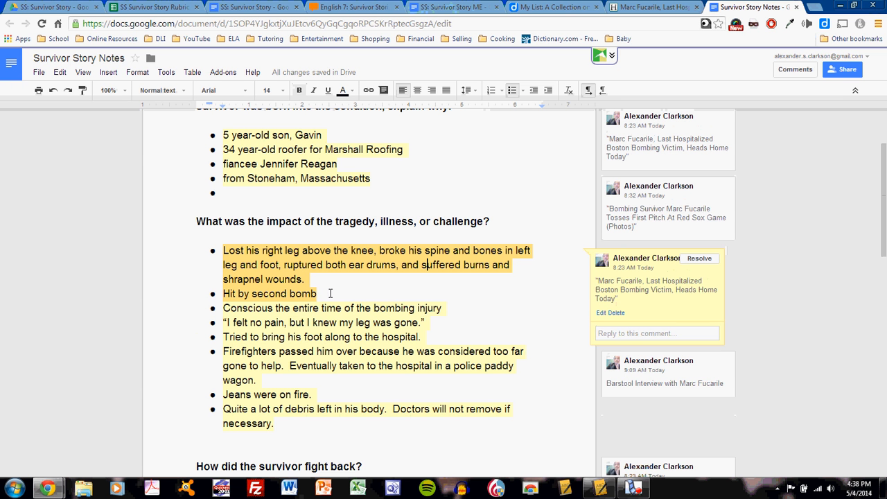
{"action": "mouse_move", "coordinate": [372, 219]}
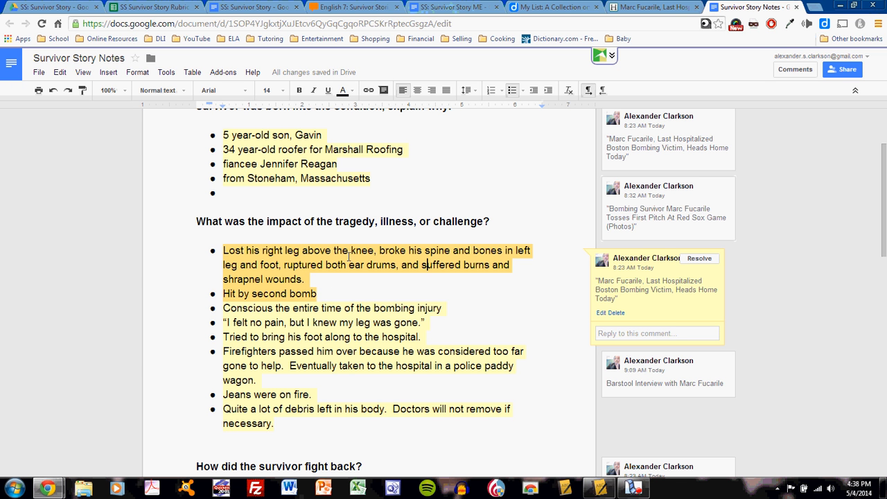
{"action": "mouse_move", "coordinate": [629, 290]}
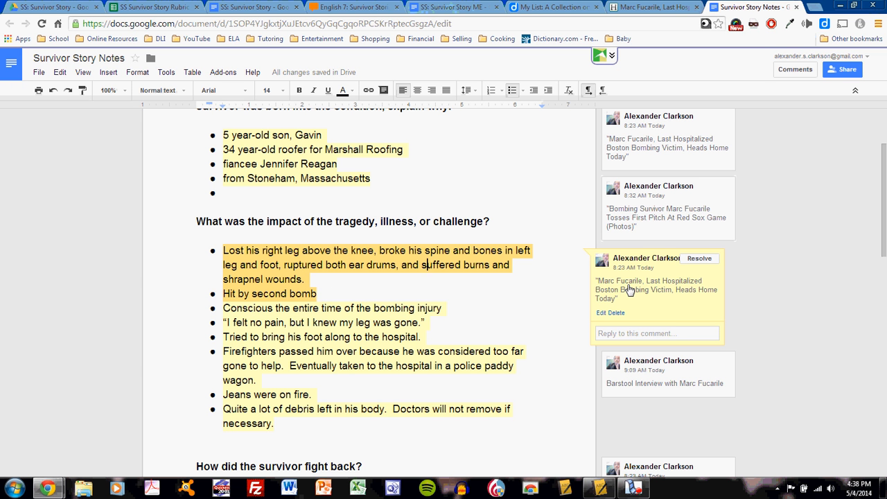
{"action": "mouse_move", "coordinate": [565, 297]}
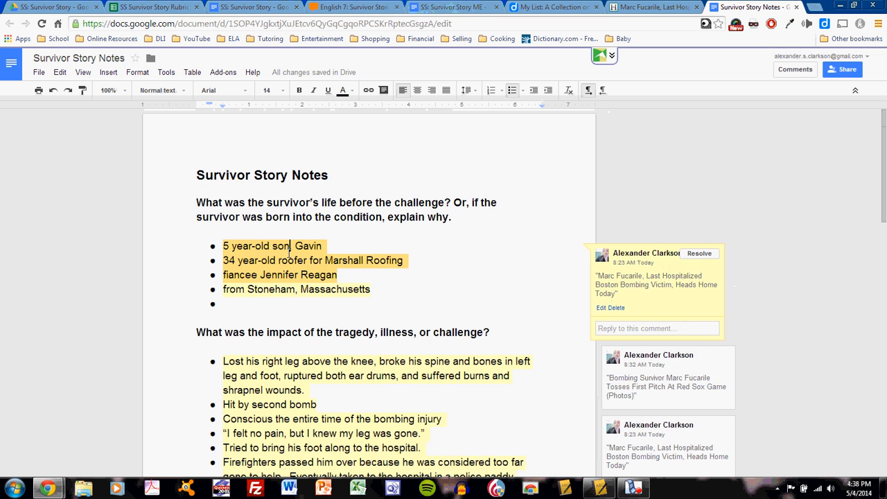
{"action": "scroll", "scroll_direction": "down", "scroll_amount": 3}
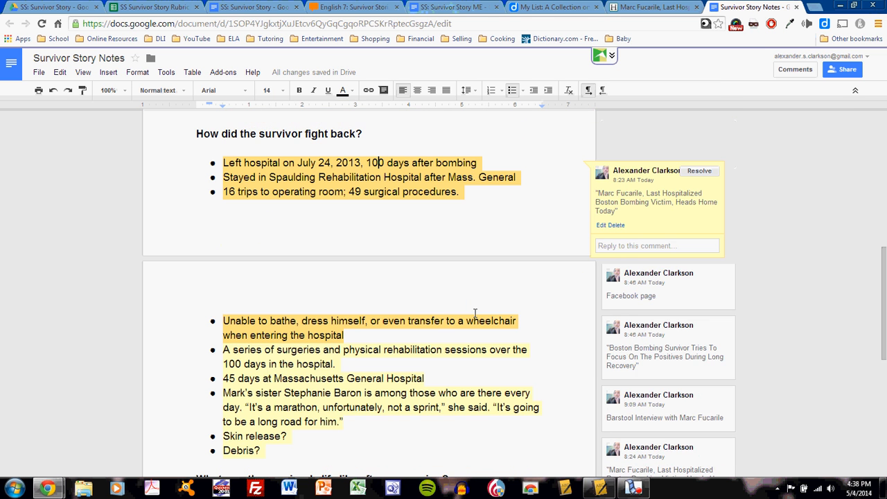
{"action": "scroll", "scroll_direction": "down", "scroll_amount": 3}
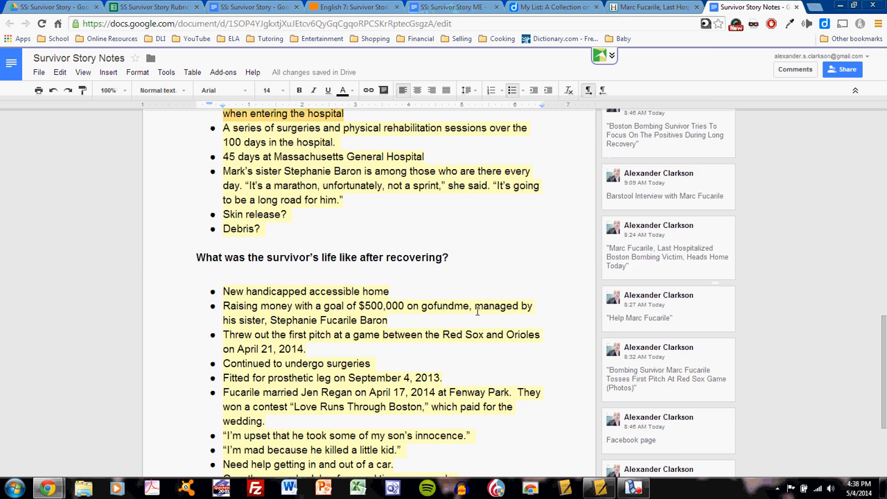
{"action": "left_click", "coordinate": [304, 291]}
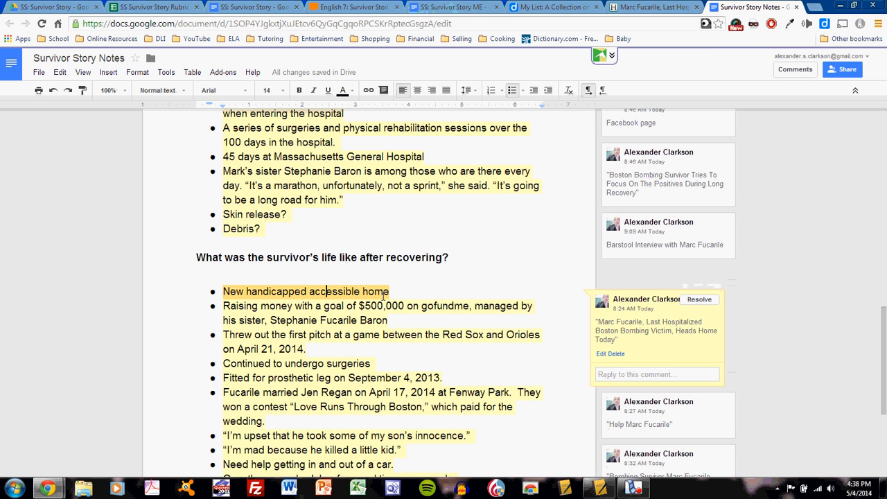
{"action": "mouse_move", "coordinate": [654, 334]}
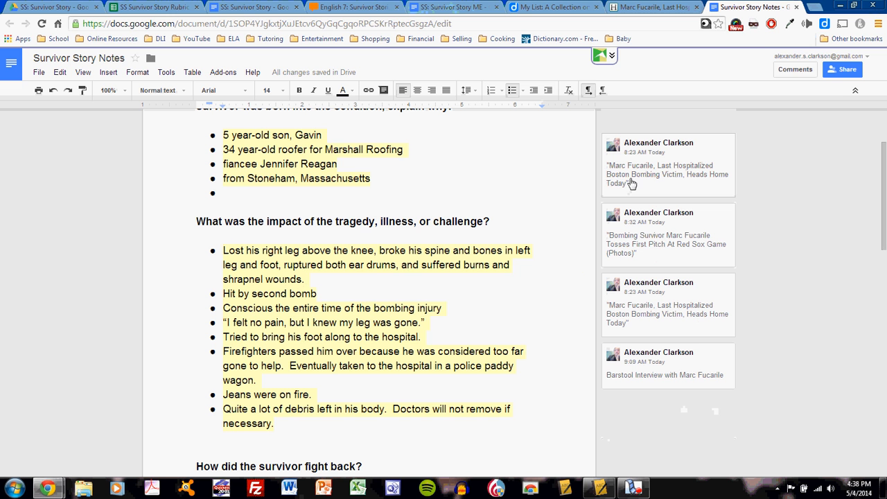
{"action": "mouse_move", "coordinate": [565, 189]}
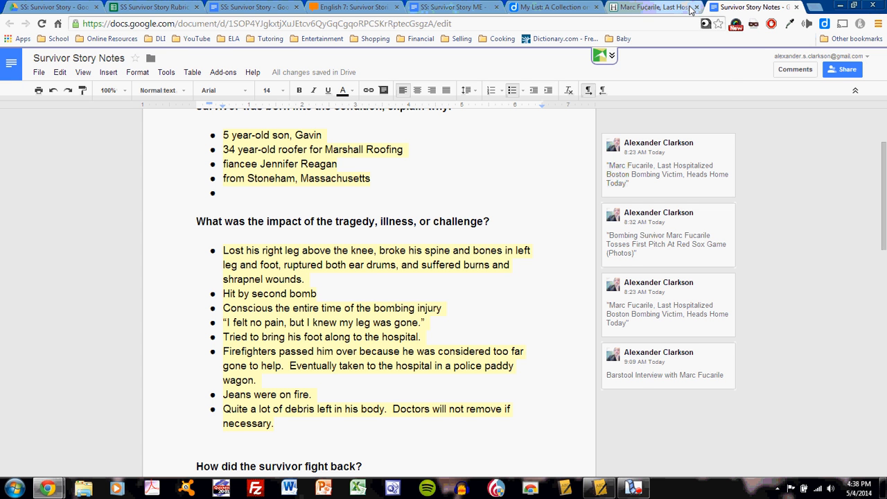
Open the Marc Fucarile Road to Recovery Facebook page from Diigo, scroll it, then return to the notes
{"action": "left_click", "coordinate": [551, 8]}
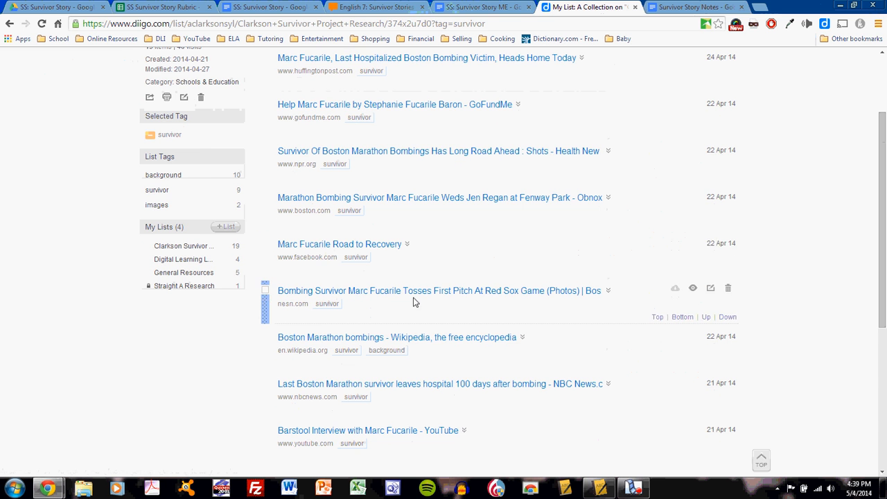
{"action": "left_click", "coordinate": [338, 243]}
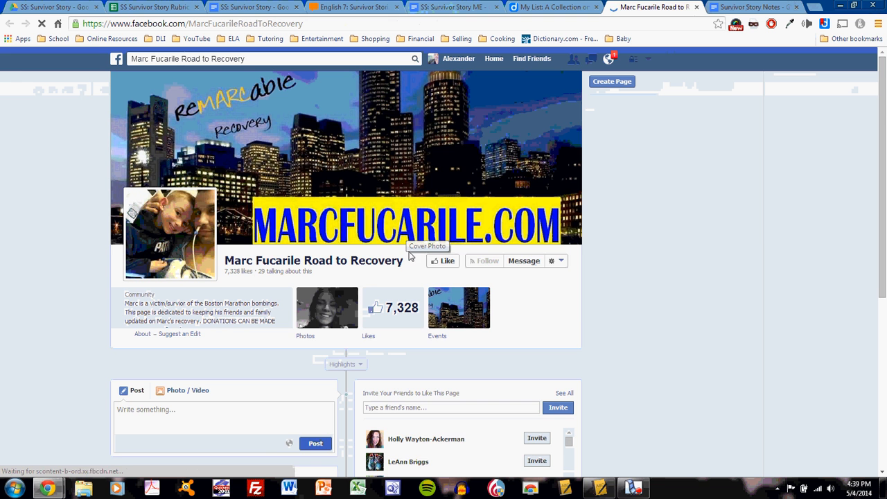
{"action": "scroll", "scroll_direction": "down", "scroll_amount": 3}
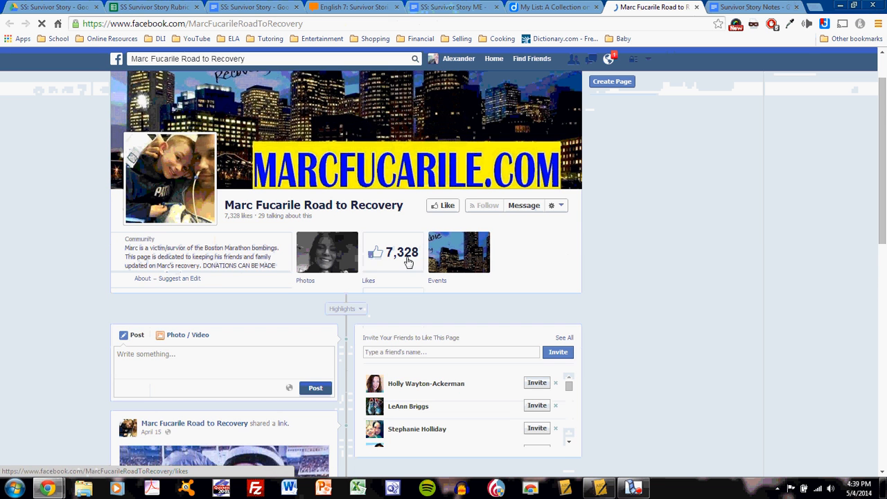
{"action": "scroll", "scroll_direction": "down", "scroll_amount": 3}
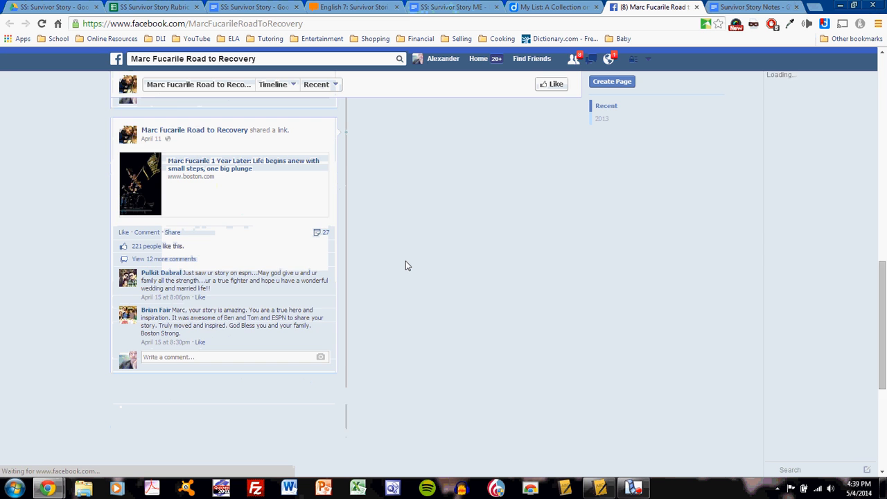
{"action": "scroll", "scroll_direction": "down", "scroll_amount": 3}
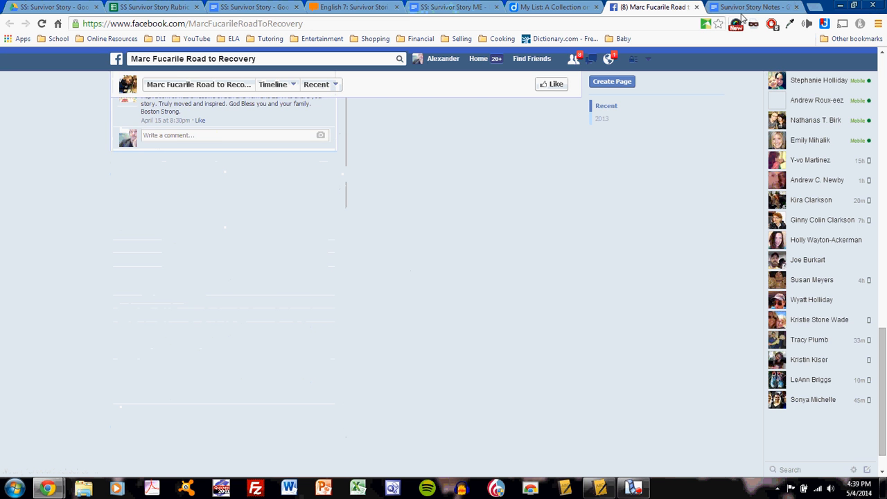
{"action": "left_click", "coordinate": [749, 7]}
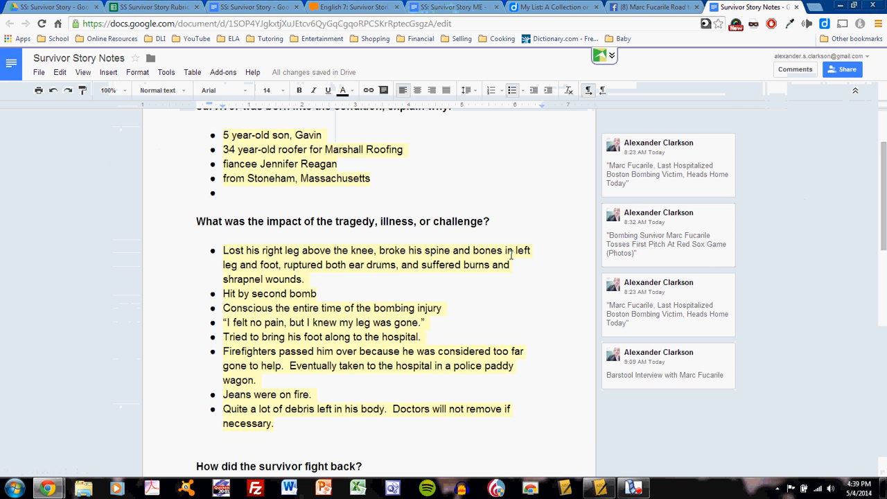
Read down the recovery notes, then open the NBC News article on the last survivor leaving hospital
{"action": "scroll", "scroll_direction": "down", "scroll_amount": 3}
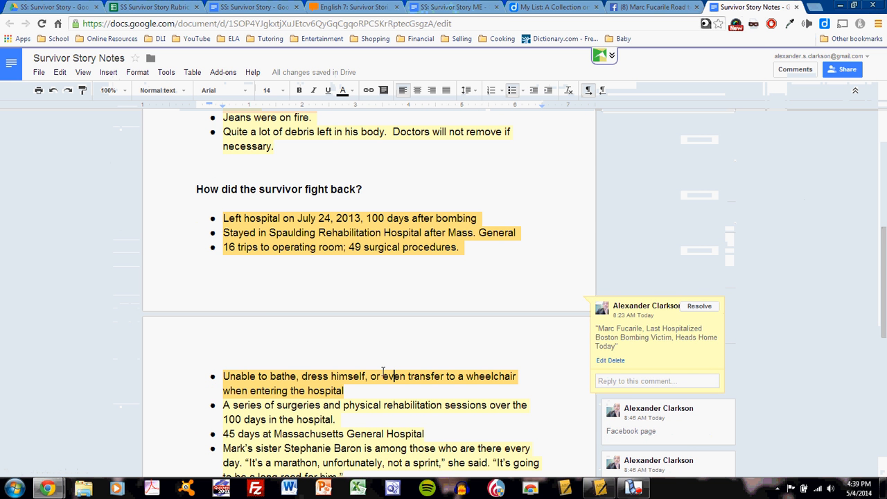
{"action": "scroll", "scroll_direction": "down", "scroll_amount": 3}
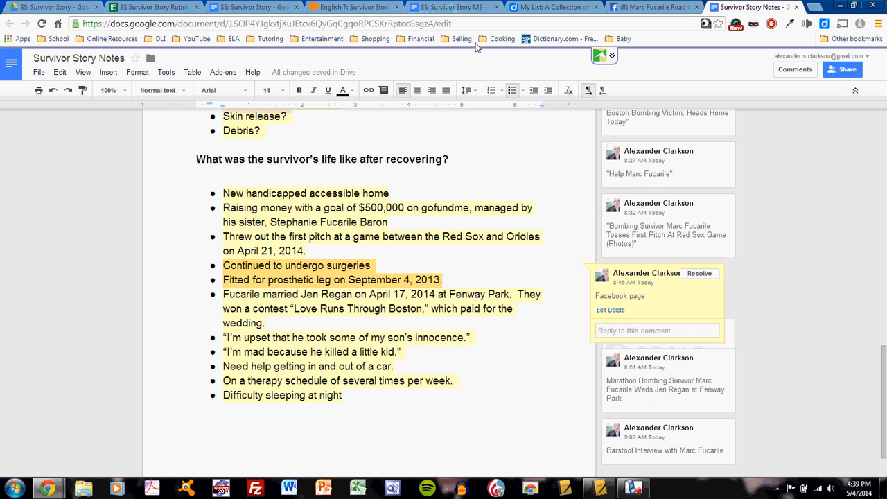
{"action": "left_click", "coordinate": [554, 7]}
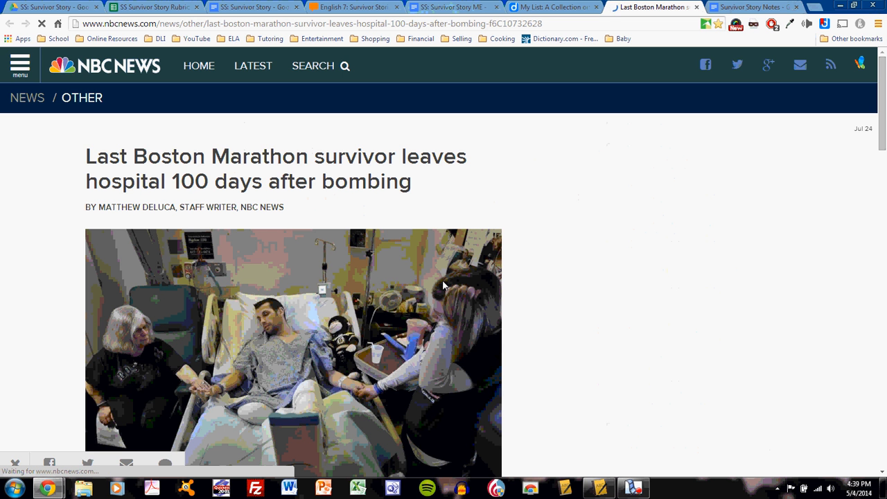
Read into the NBC News 100-days article text, then return to the Survivor Story Notes
{"action": "scroll", "scroll_direction": "down", "scroll_amount": 3}
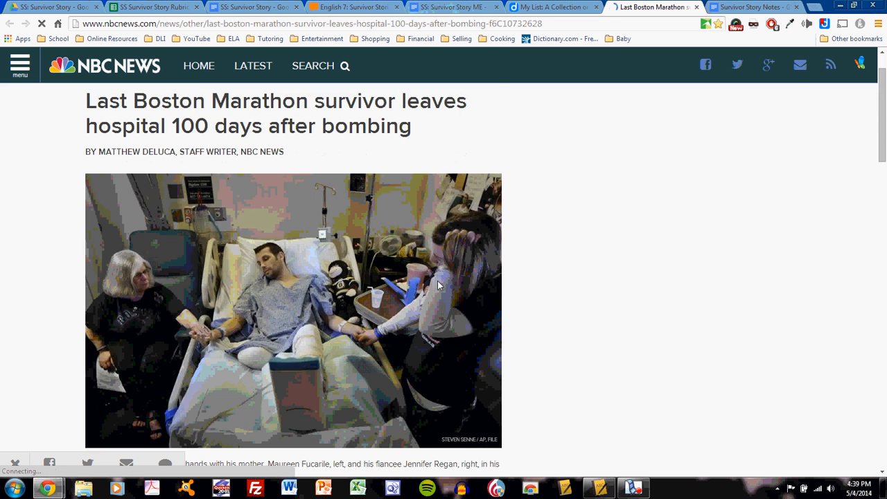
{"action": "scroll", "scroll_direction": "down", "scroll_amount": 3}
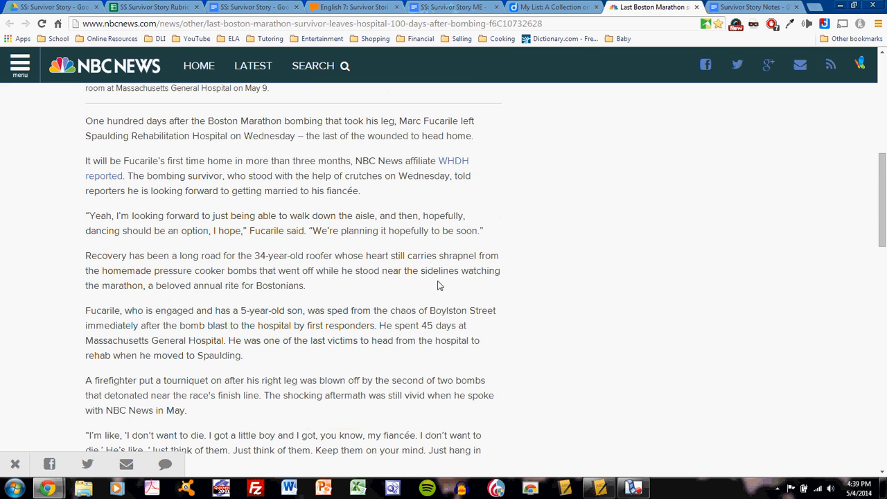
{"action": "left_click", "coordinate": [751, 7]}
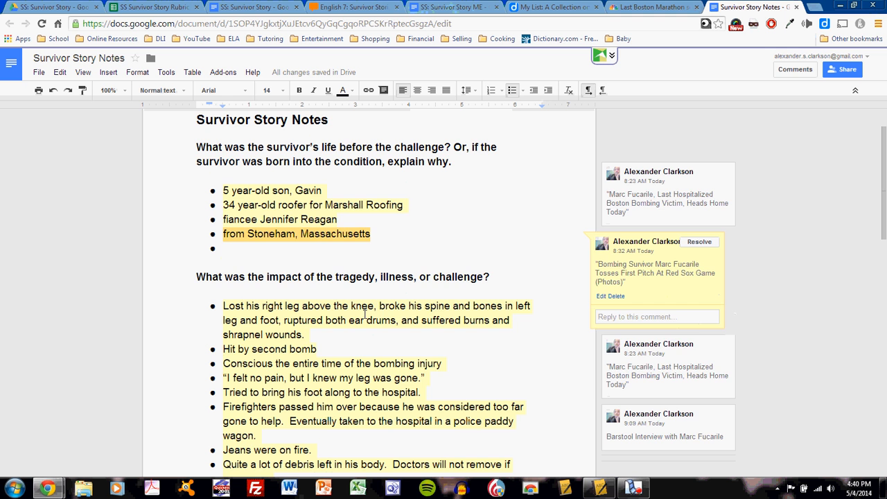
Scroll the SS: Survivor Story ME essay to its fight-back answer on Fucarile's hospital recovery
{"action": "scroll", "scroll_direction": "down", "scroll_amount": 3}
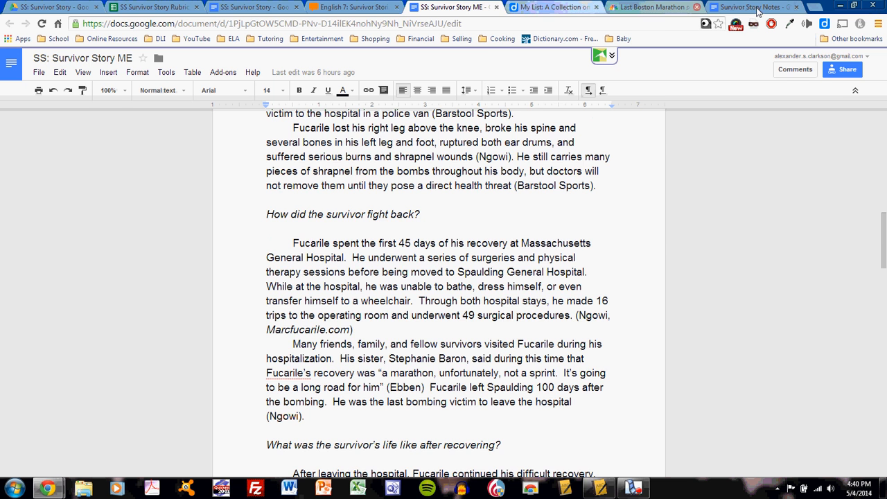
Fix the spacing after Spaulding Rehabilitation Hospital in the essay, then return to Survivor Story Notes
{"action": "left_click", "coordinate": [751, 7]}
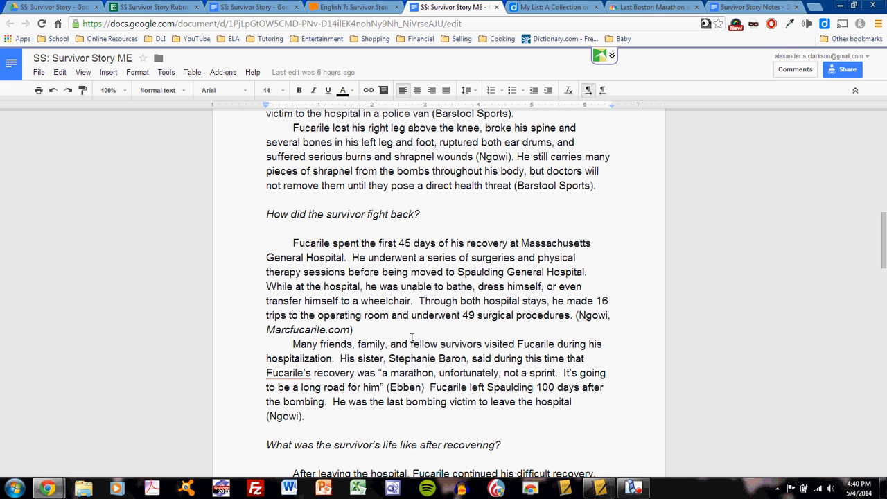
{"action": "mouse_move", "coordinate": [416, 326]}
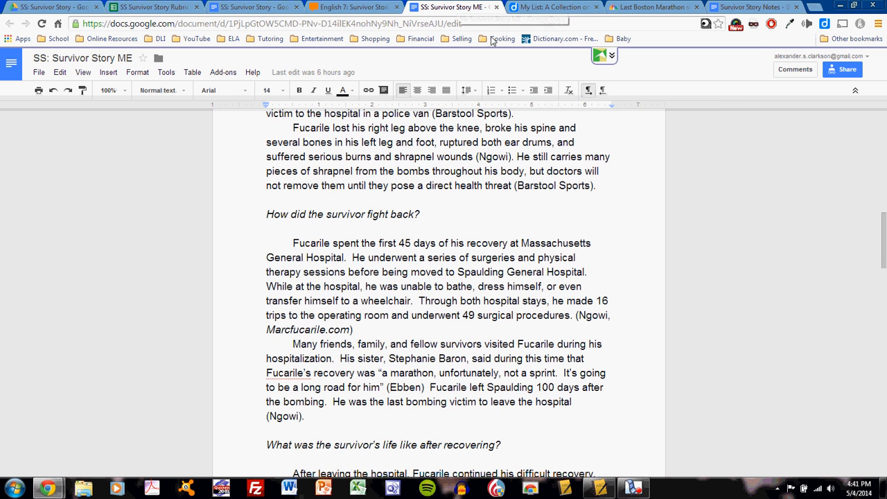
{"action": "double_click", "coordinate": [525, 272]}
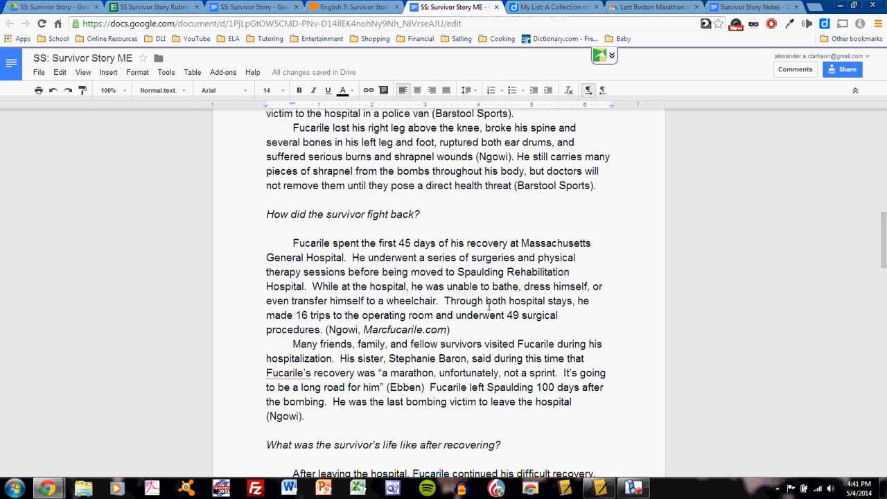
{"action": "left_click", "coordinate": [751, 6]}
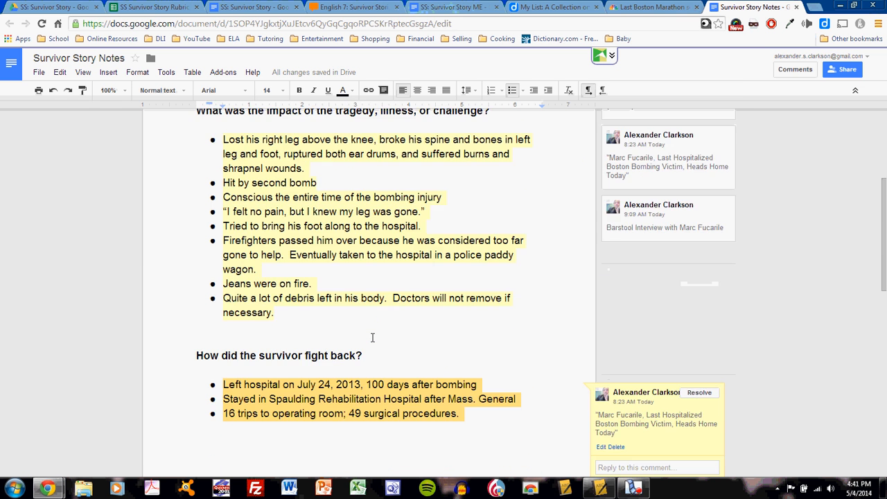
Scroll the notes' fight-back bullets and show the source comment on the hospital notes
{"action": "scroll", "scroll_direction": "up", "scroll_amount": 3}
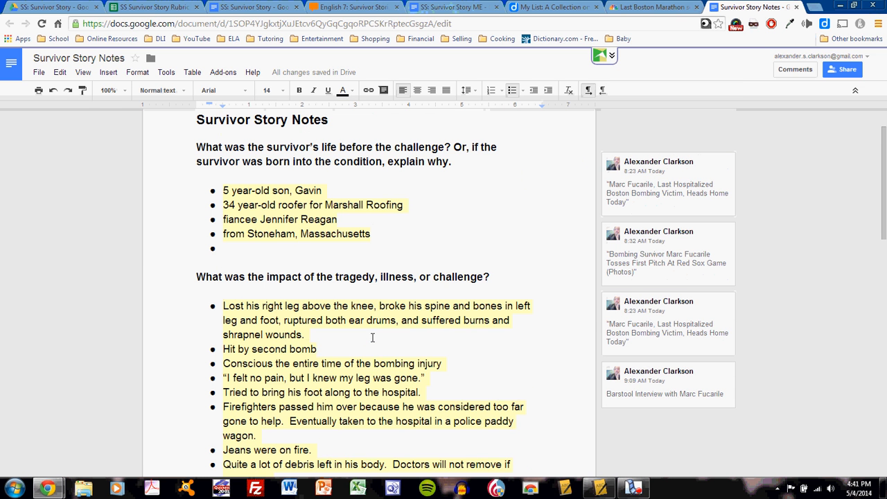
{"action": "scroll", "scroll_direction": "down", "scroll_amount": 3}
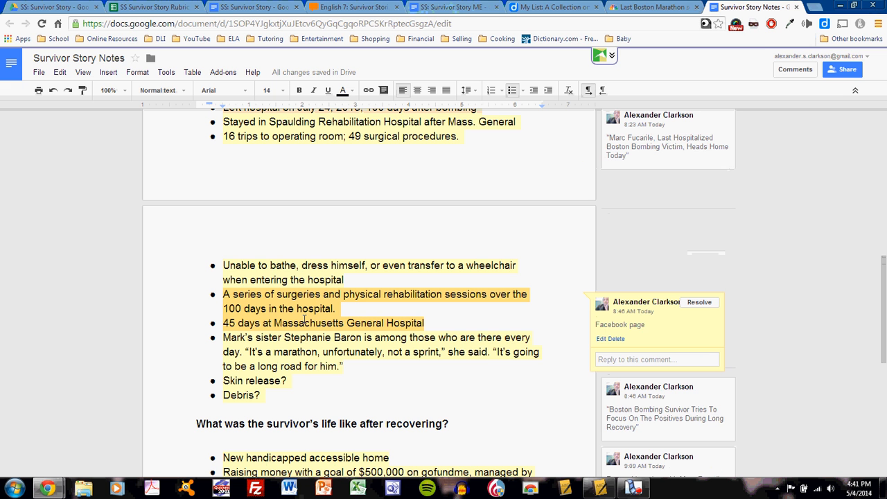
{"action": "mouse_move", "coordinate": [493, 230]}
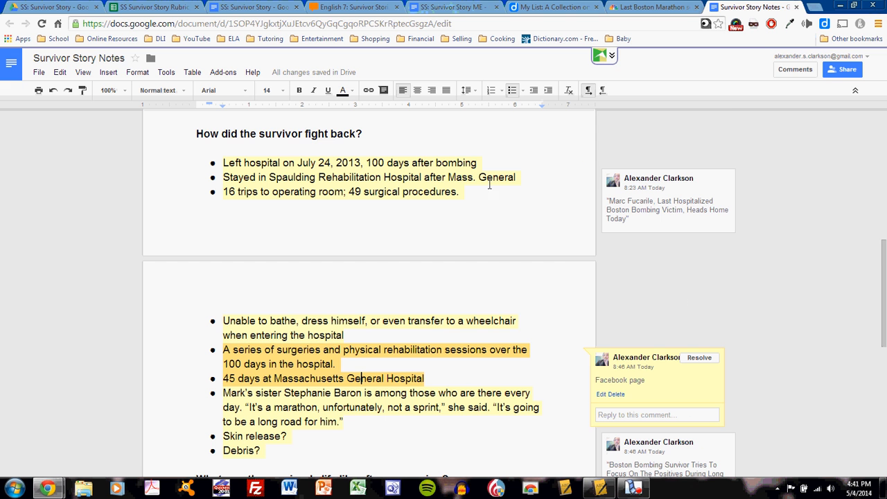
{"action": "left_click", "coordinate": [451, 7]}
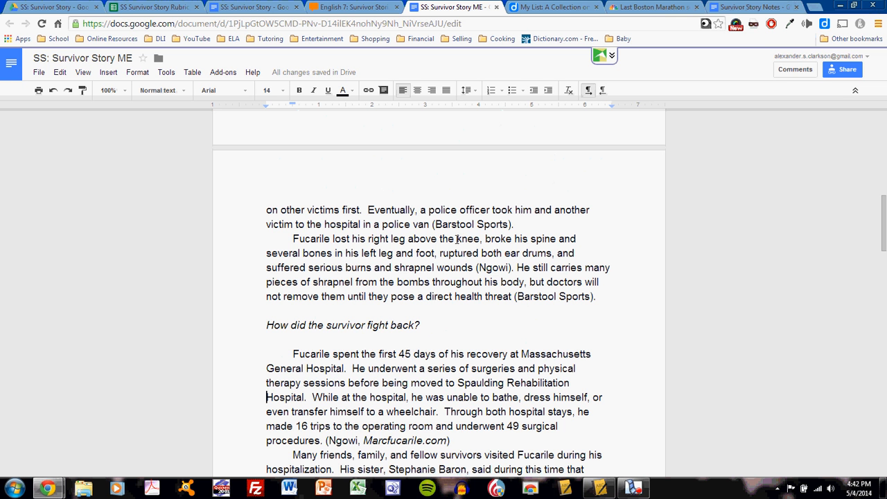
Review the essay's (Ebben)-cited fight-back answer, then switch to the Diigo research list
{"action": "scroll", "scroll_direction": "down", "scroll_amount": 3}
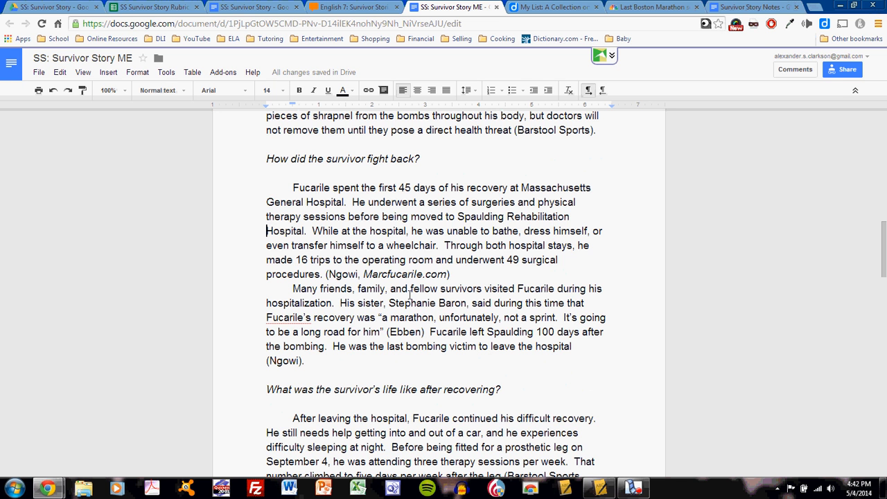
{"action": "scroll", "scroll_direction": "down", "scroll_amount": 3}
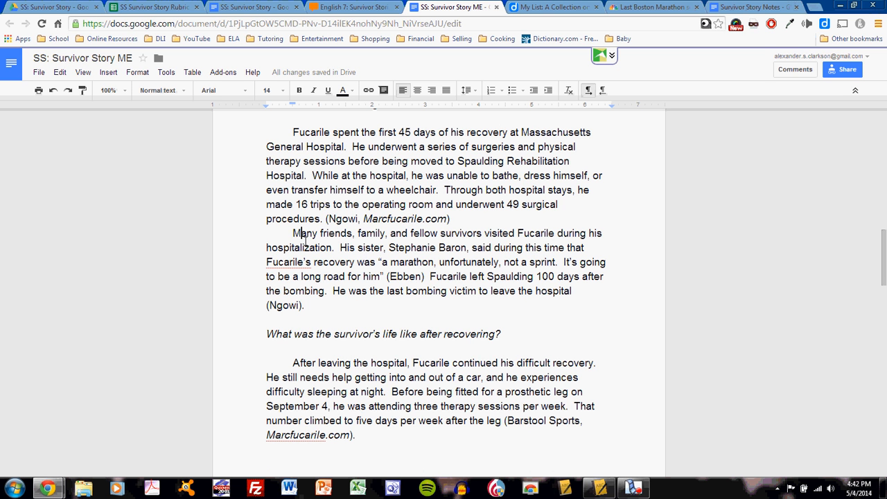
{"action": "mouse_move", "coordinate": [551, 241]}
{"action": "type", "text": "."}
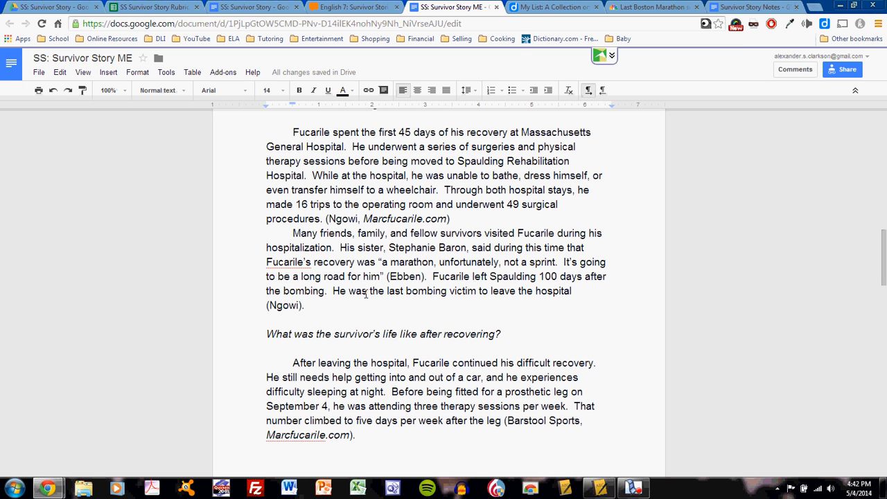
{"action": "mouse_move", "coordinate": [441, 291]}
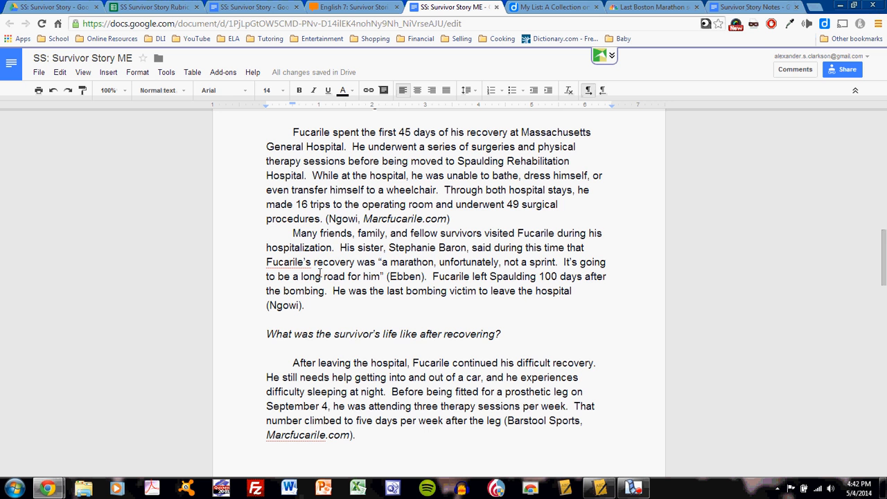
{"action": "scroll", "scroll_direction": "down", "scroll_amount": 3}
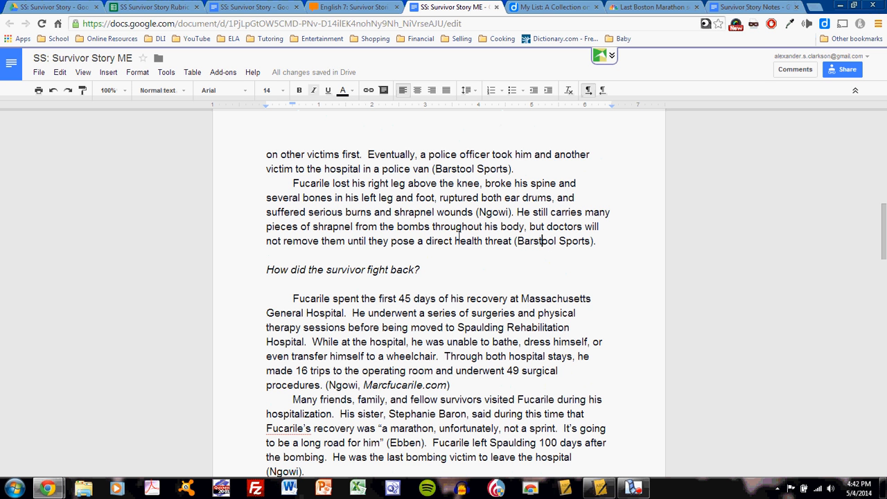
{"action": "mouse_move", "coordinate": [429, 222]}
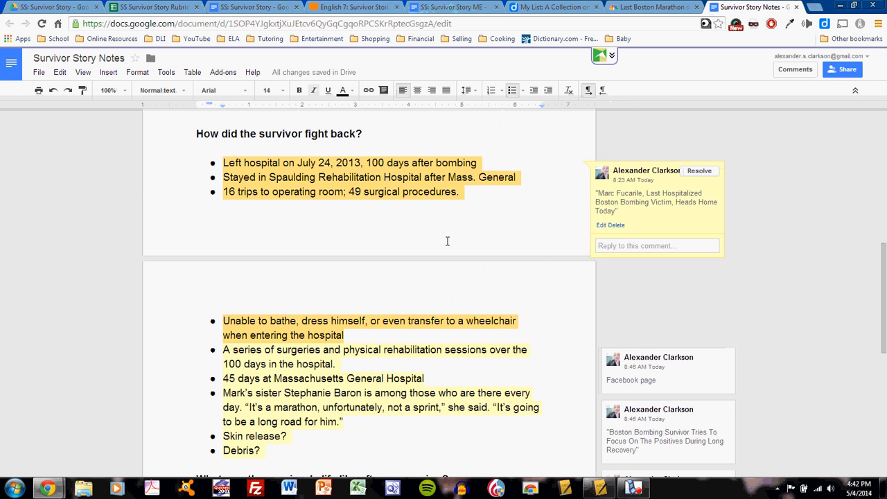
{"action": "mouse_move", "coordinate": [418, 108]}
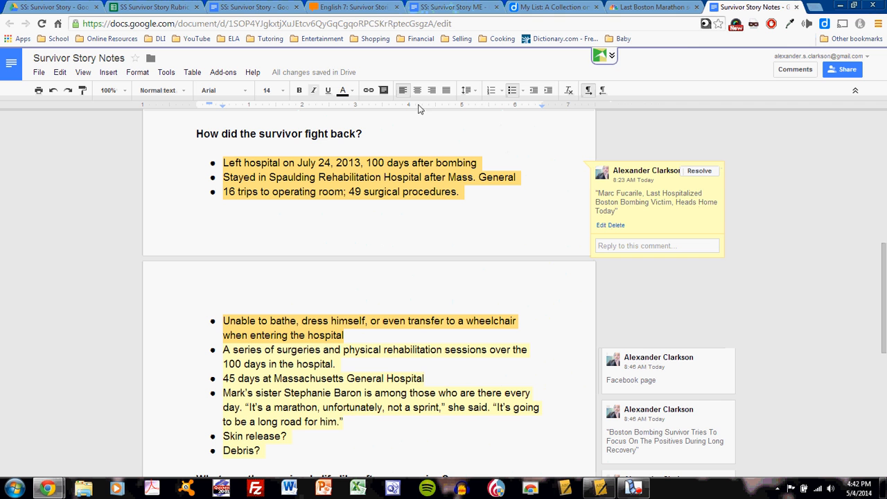
{"action": "left_click", "coordinate": [552, 7]}
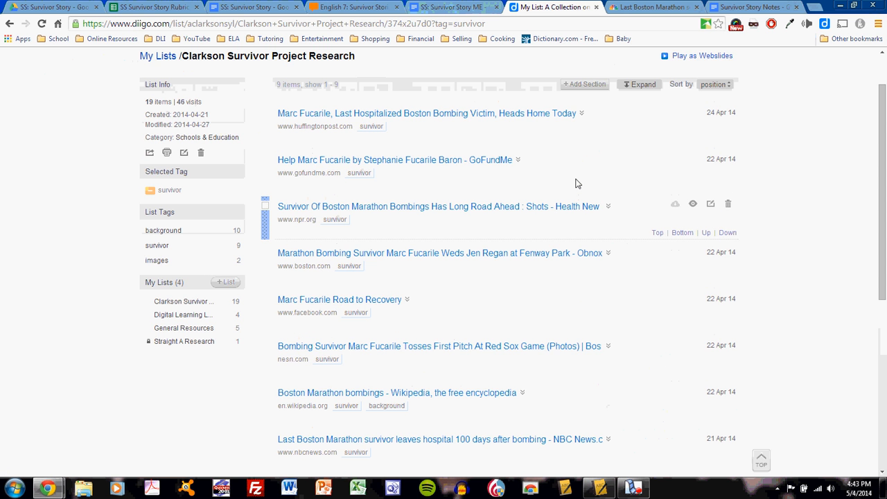
{"action": "mouse_move", "coordinate": [359, 172]}
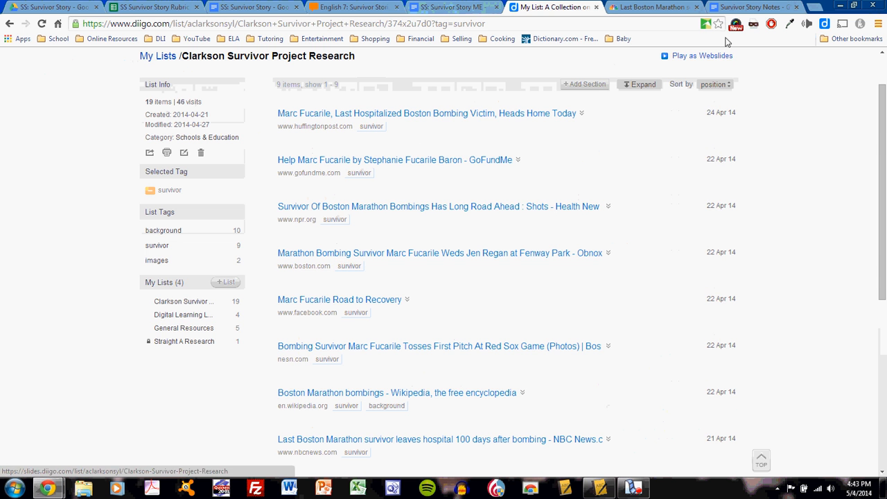
Return from the Diigo survivor-tagged list to the Survivor Story Notes document
{"action": "left_click", "coordinate": [749, 7]}
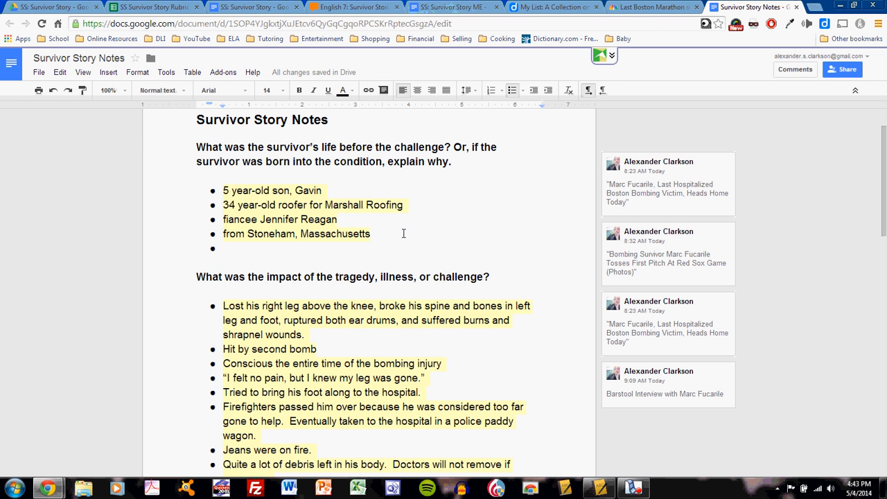
{"action": "mouse_move", "coordinate": [470, 264]}
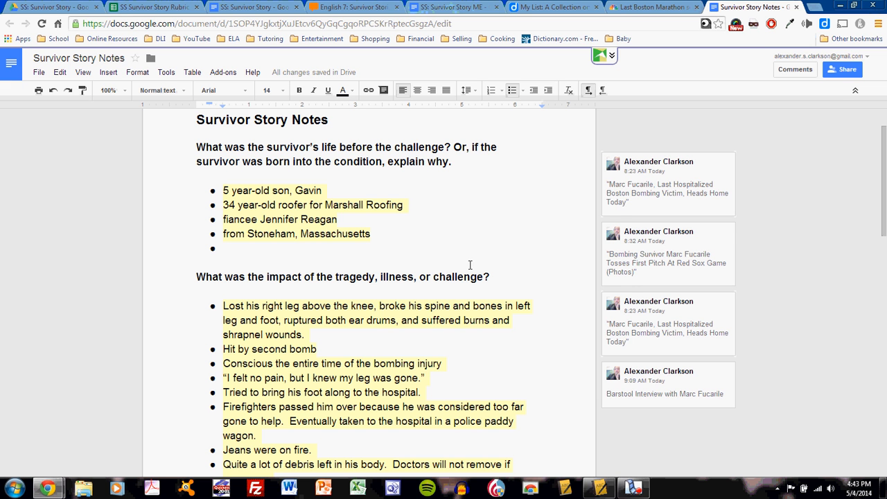
Show the Barstool Interview comment linked to the injury bullets in Survivor Story Notes
{"action": "left_click", "coordinate": [374, 318]}
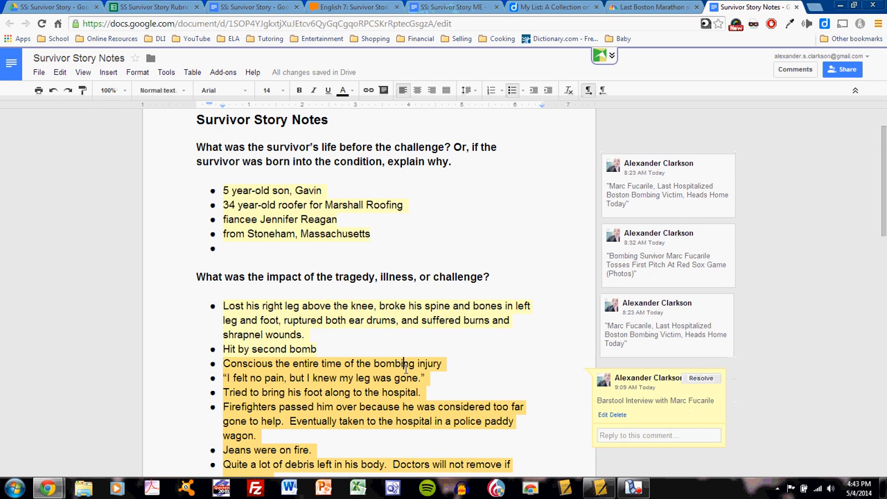
{"action": "scroll", "scroll_direction": "down", "scroll_amount": 3}
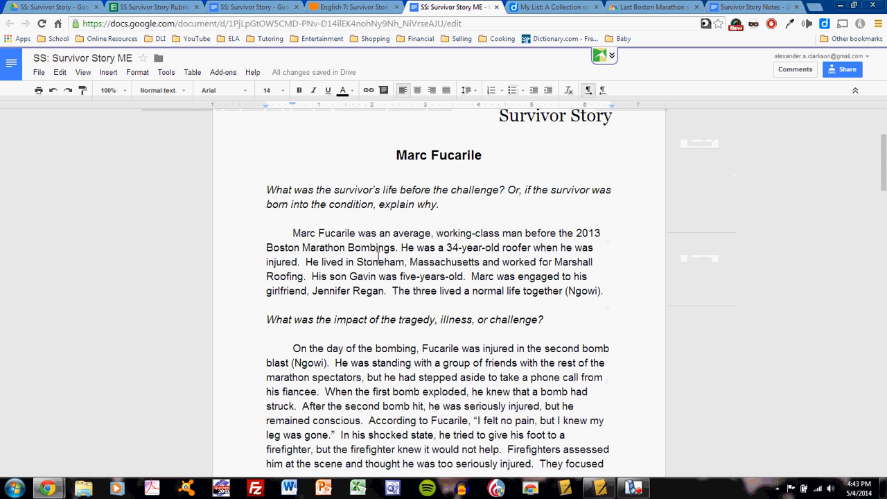
{"action": "scroll", "scroll_direction": "down", "scroll_amount": 3}
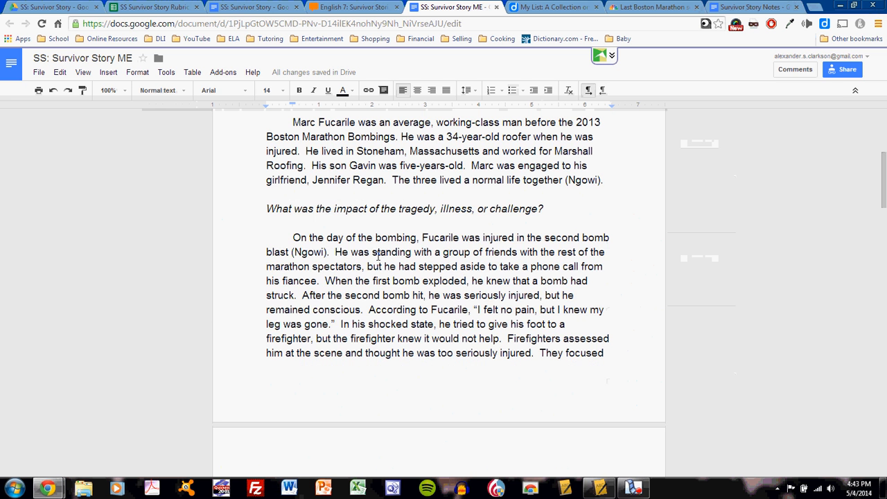
{"action": "scroll", "scroll_direction": "down", "scroll_amount": 3}
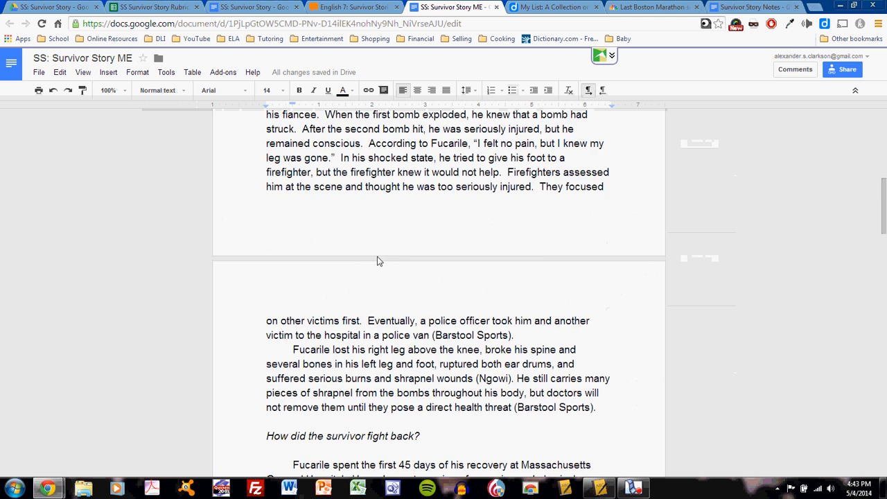
{"action": "scroll", "scroll_direction": "down", "scroll_amount": 3}
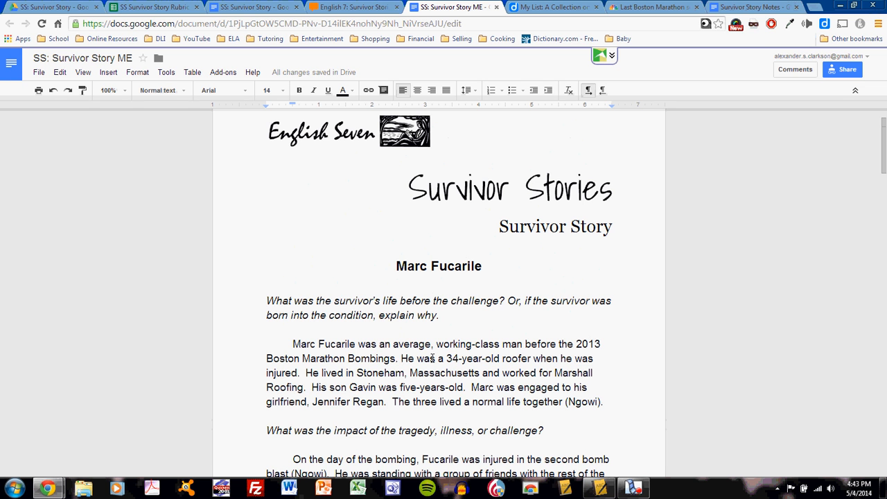
{"action": "left_click_drag", "start_coordinate": [293, 344], "coordinate": [603, 402]}
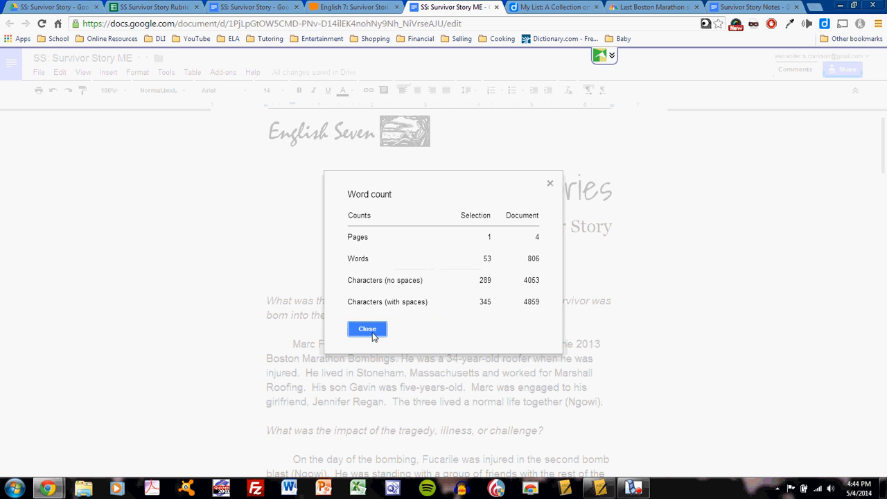
{"action": "left_click", "coordinate": [367, 329]}
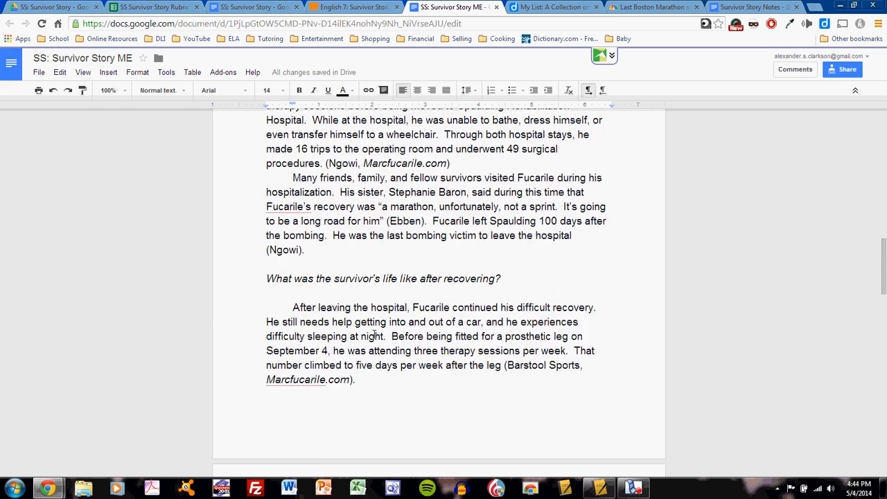
{"action": "scroll", "scroll_direction": "down", "scroll_amount": 3}
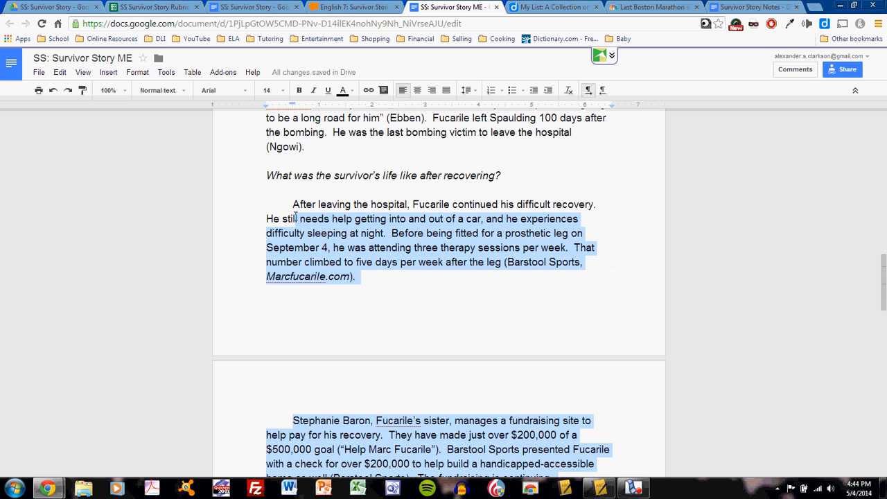
{"action": "left_click", "coordinate": [166, 72]}
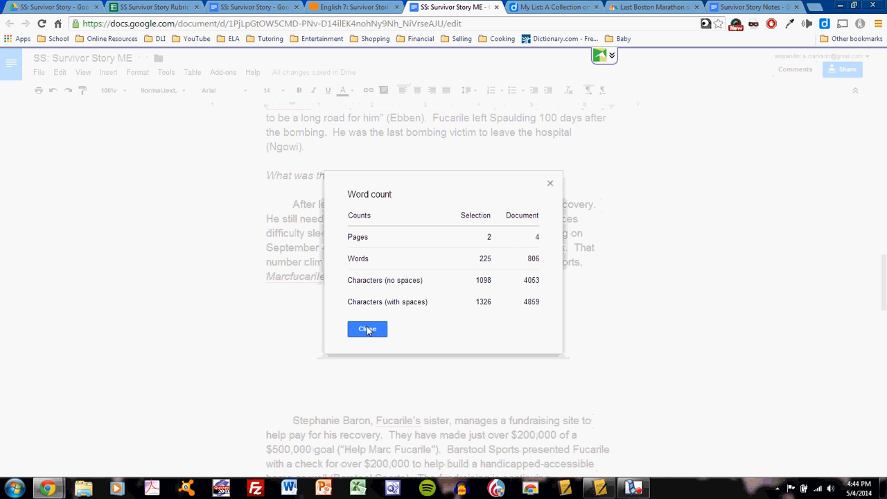
{"action": "left_click", "coordinate": [367, 328]}
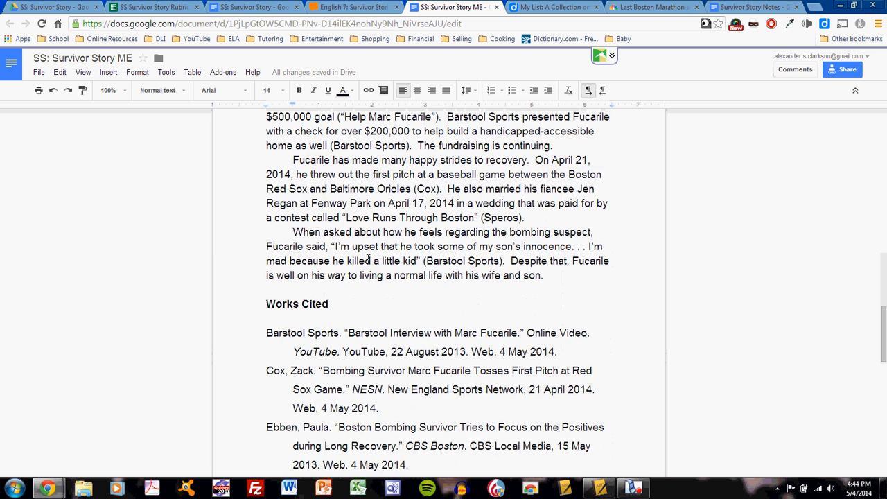
Scroll past Works Cited and follow the 'here' link to the SS Survivor Story Rubric
{"action": "scroll", "scroll_direction": "down", "scroll_amount": 3}
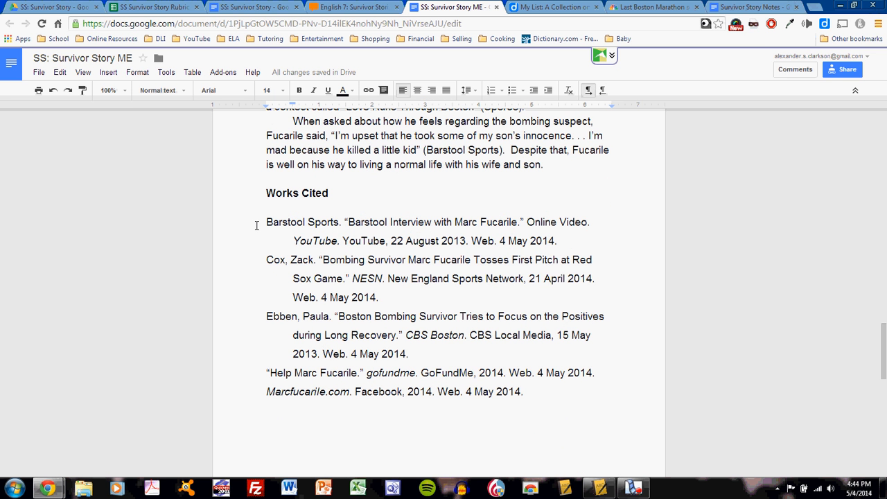
{"action": "mouse_move", "coordinate": [322, 245]}
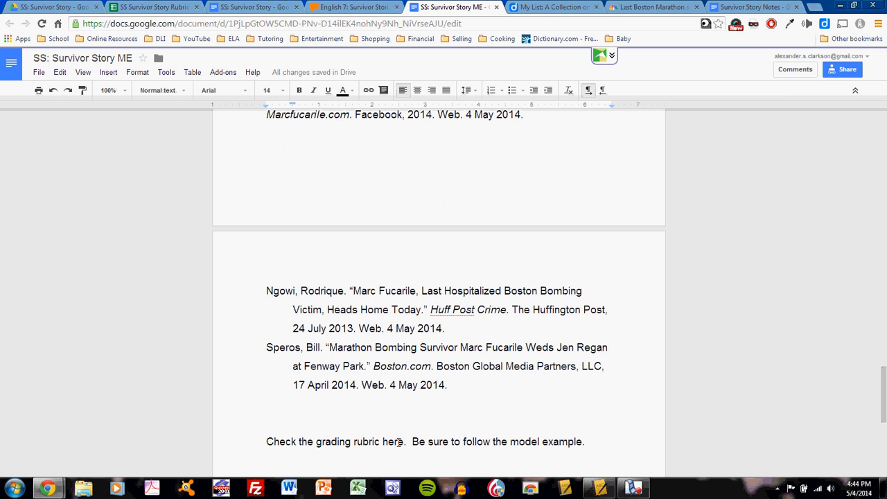
{"action": "left_click", "coordinate": [146, 7]}
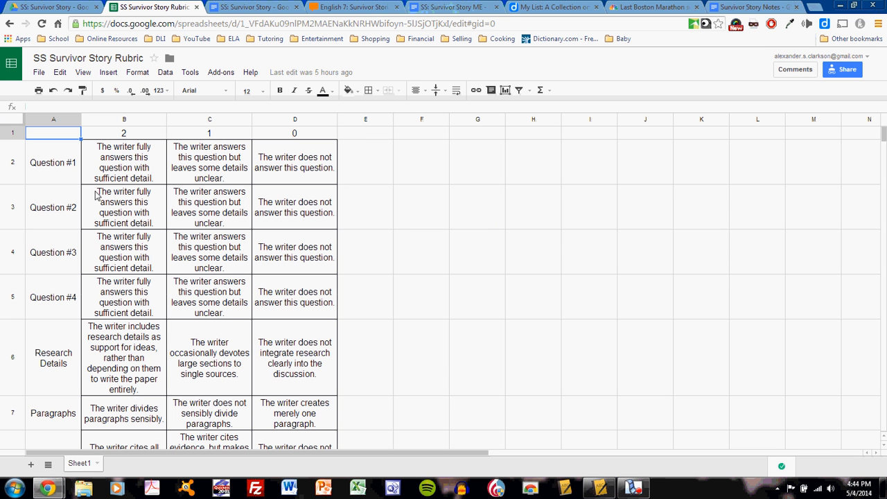
{"action": "mouse_move", "coordinate": [119, 317]}
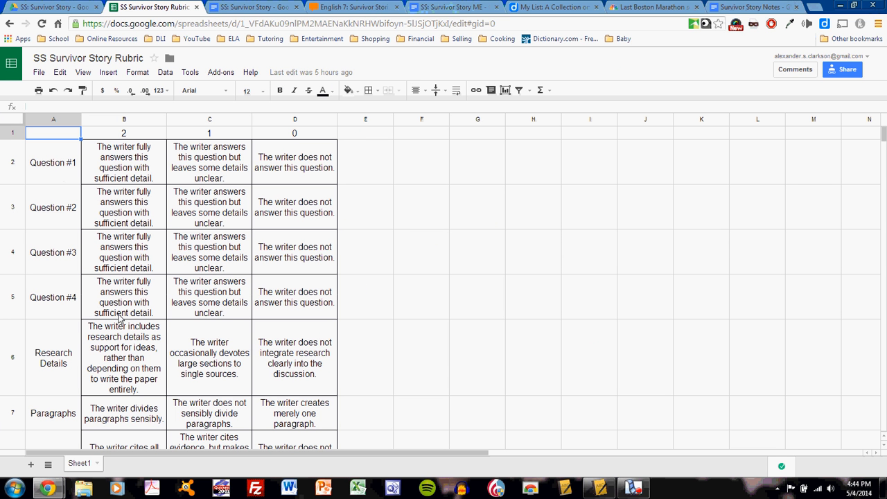
{"action": "scroll", "scroll_direction": "down", "scroll_amount": 3}
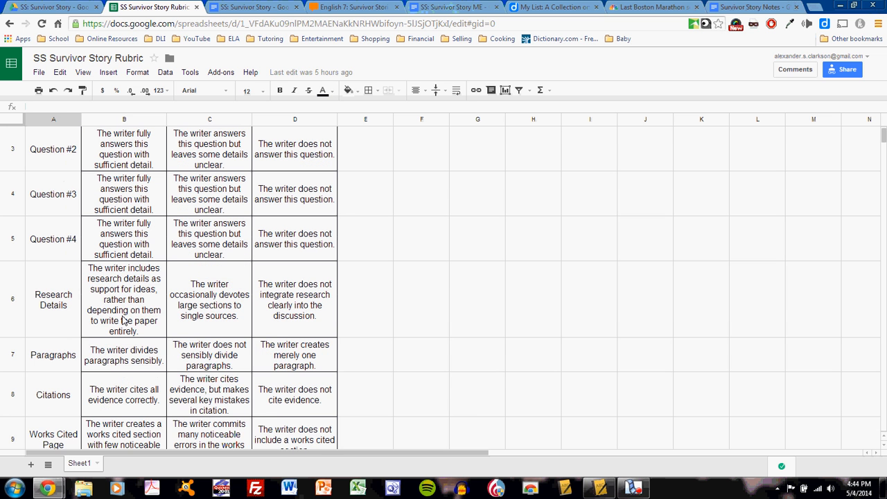
{"action": "scroll", "scroll_direction": "up", "scroll_amount": 3}
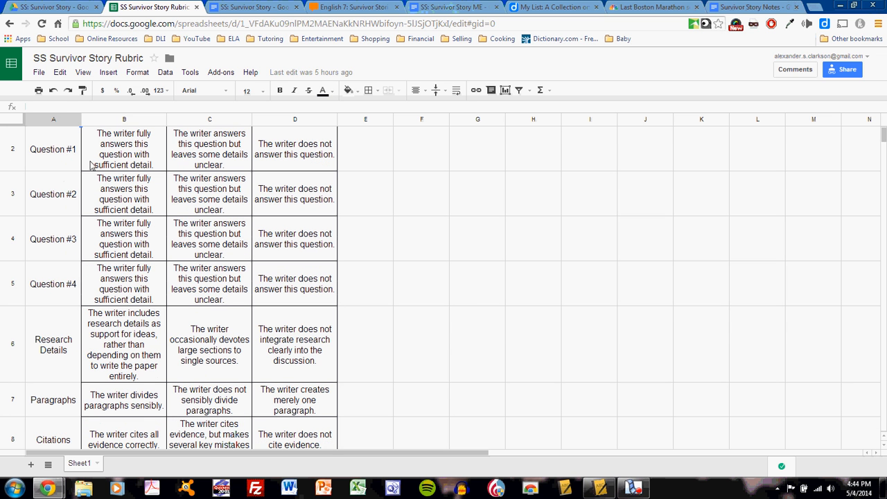
{"action": "left_click", "coordinate": [53, 150]}
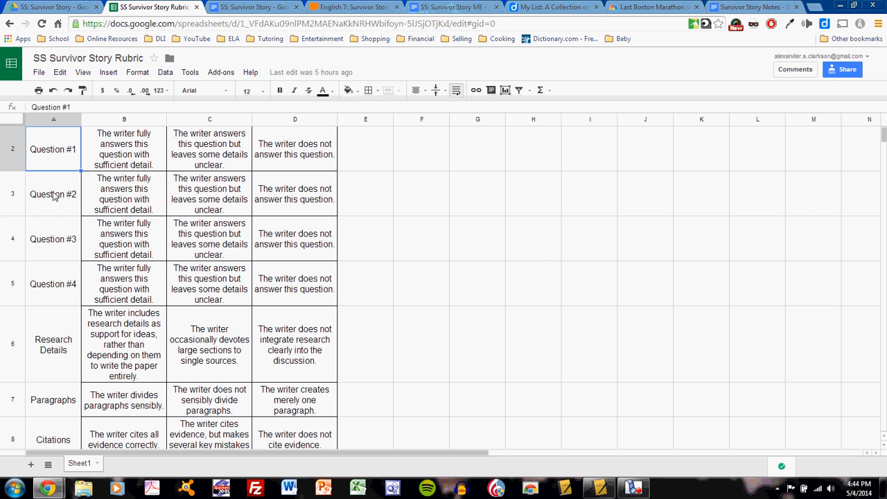
{"action": "left_click", "coordinate": [125, 150]}
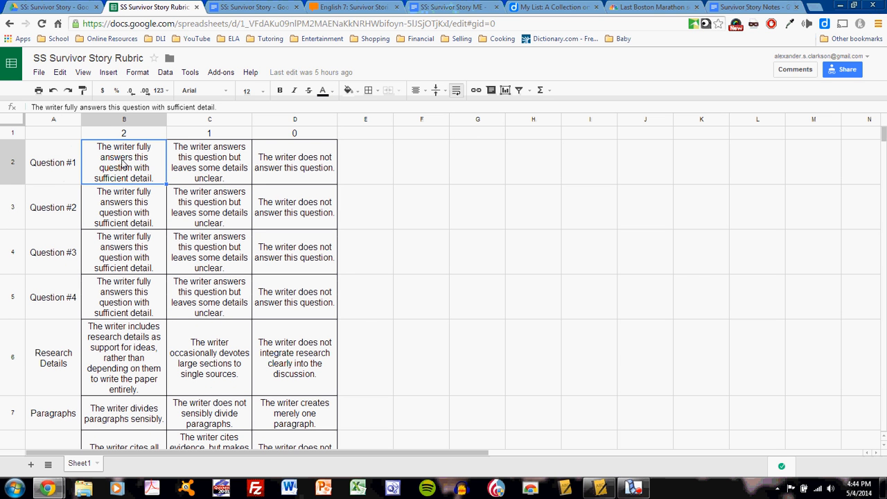
{"action": "mouse_move", "coordinate": [158, 163]}
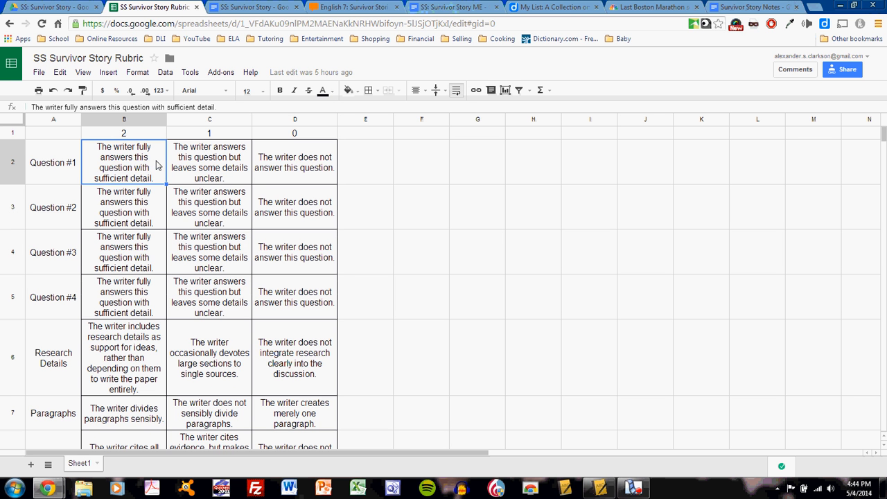
{"action": "mouse_move", "coordinate": [185, 163]}
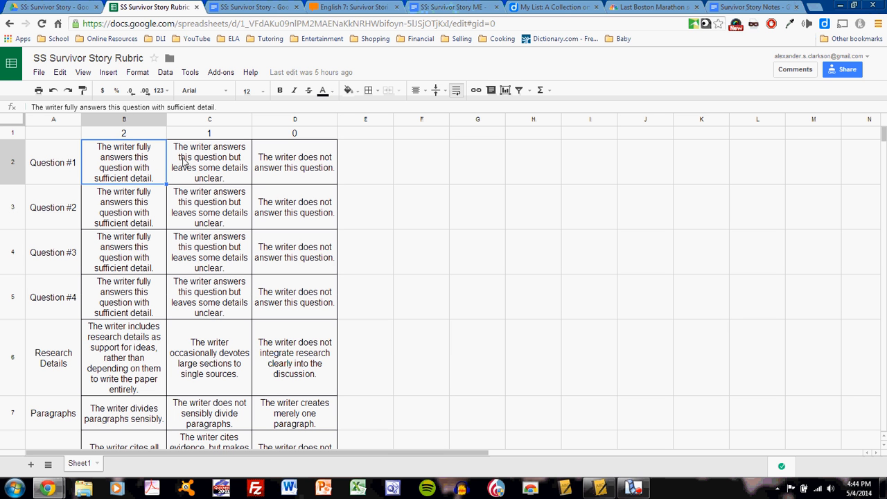
{"action": "mouse_move", "coordinate": [156, 162]}
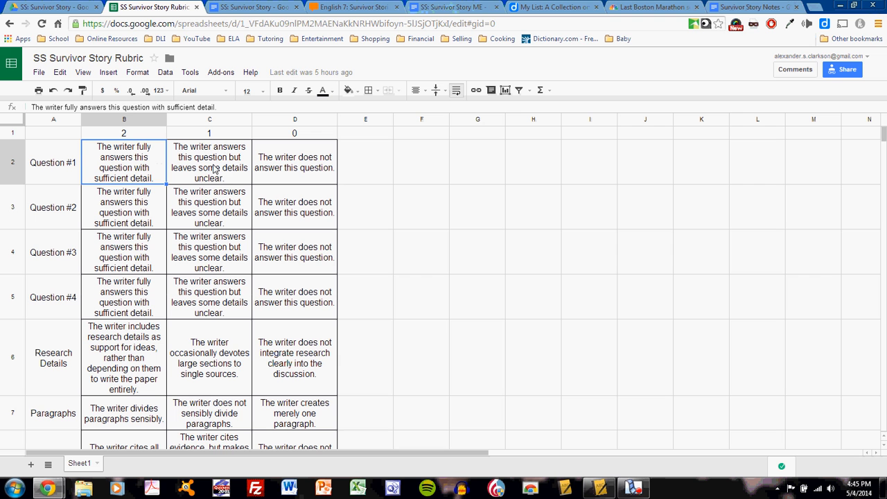
{"action": "mouse_move", "coordinate": [298, 177]}
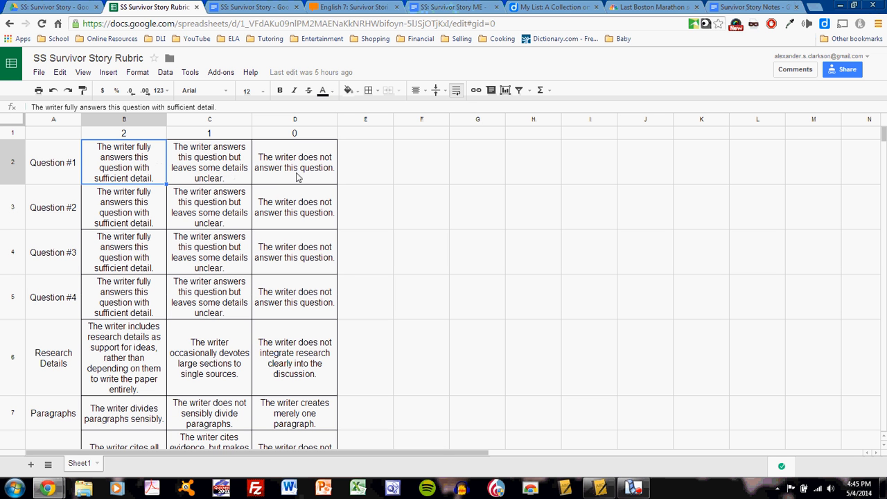
{"action": "mouse_move", "coordinate": [298, 178]}
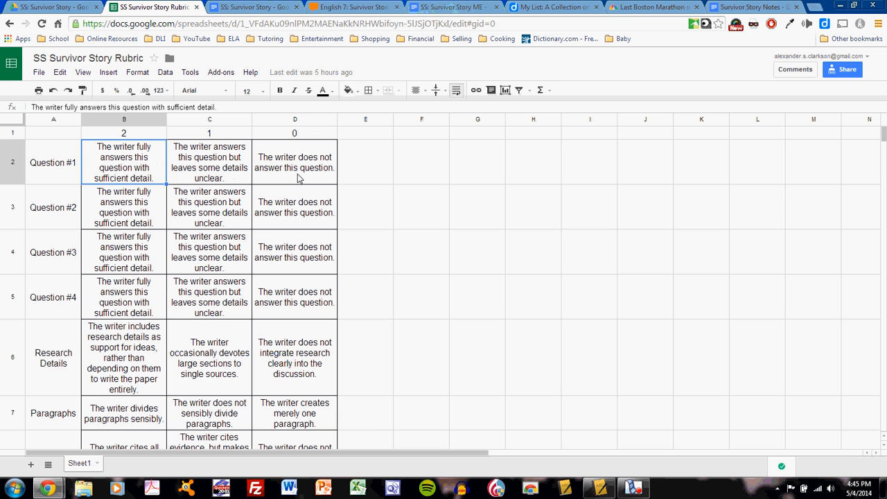
{"action": "mouse_move", "coordinate": [146, 172]}
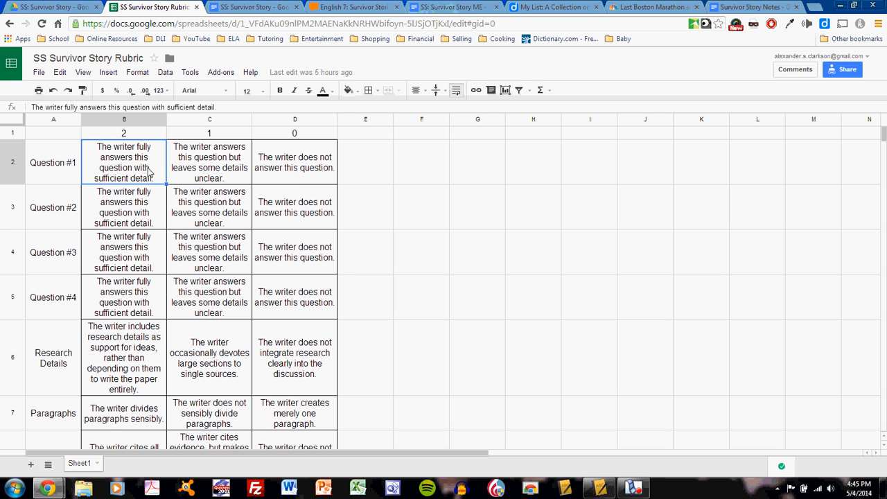
{"action": "scroll", "scroll_direction": "down", "scroll_amount": 3}
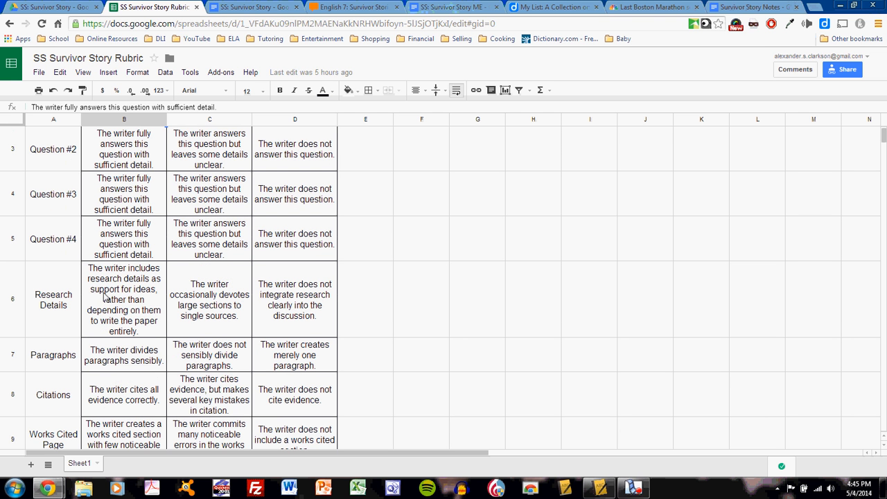
{"action": "scroll", "scroll_direction": "down", "scroll_amount": 3}
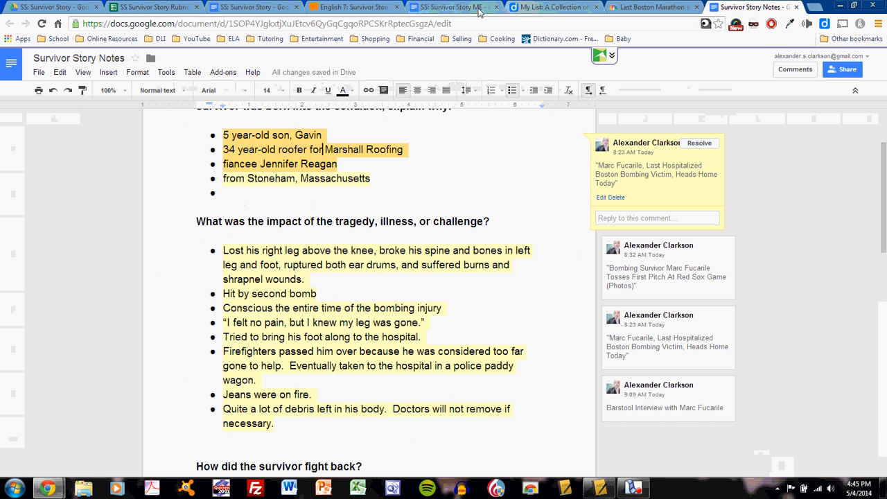
{"action": "left_click", "coordinate": [451, 6]}
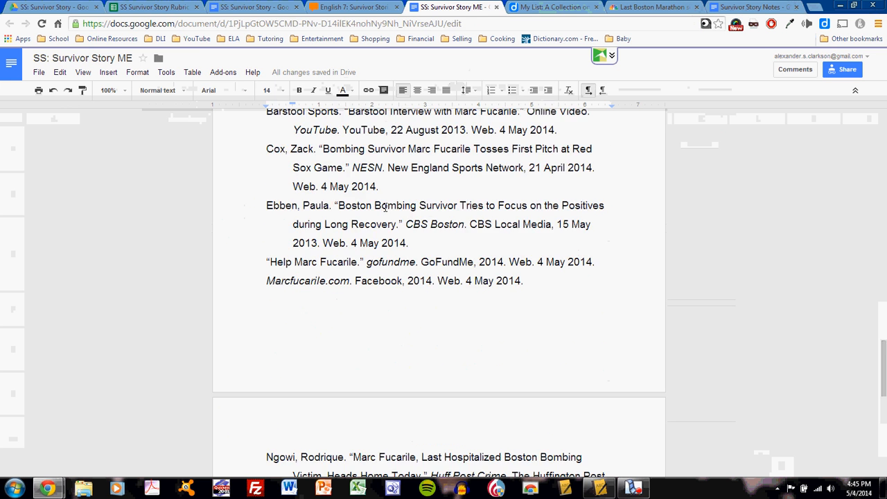
{"action": "left_click", "coordinate": [153, 7]}
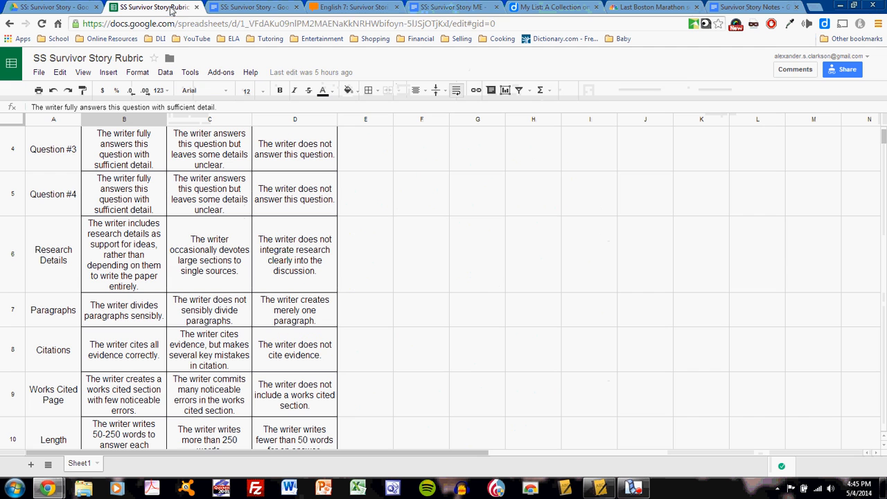